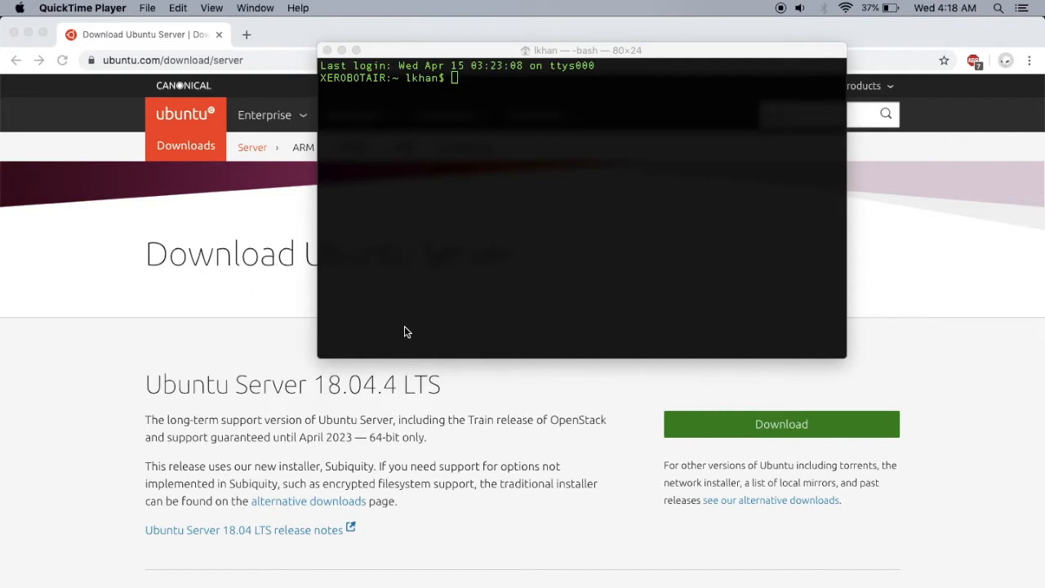
type("ssh")
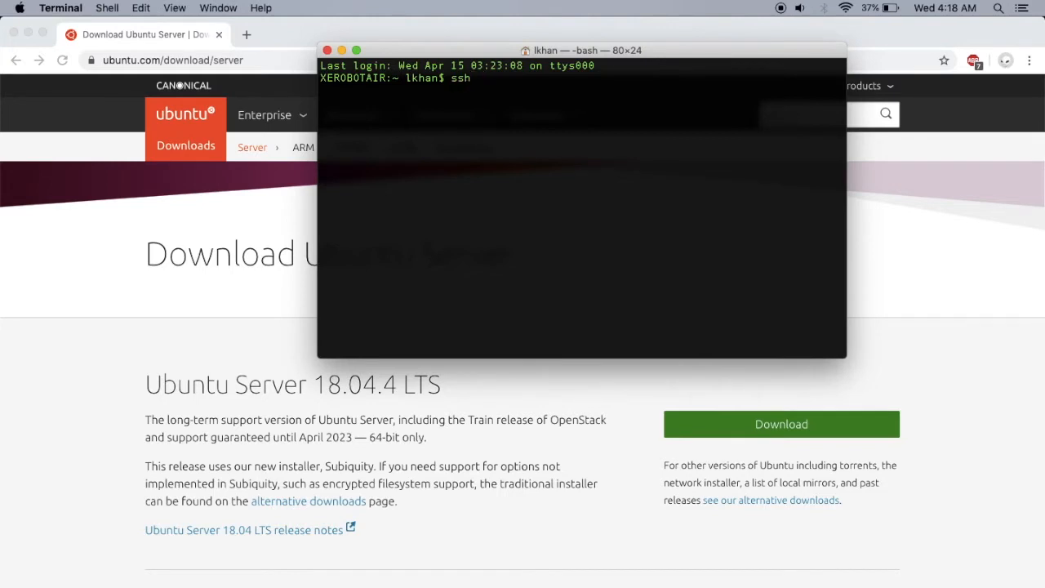
type("ubuntu@192.168.12")
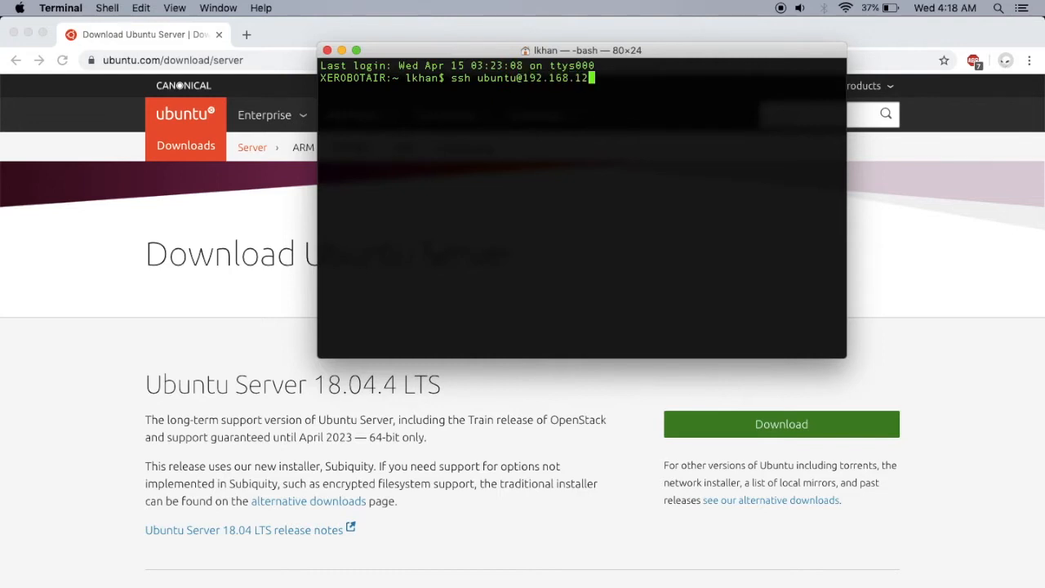
type("8.142")
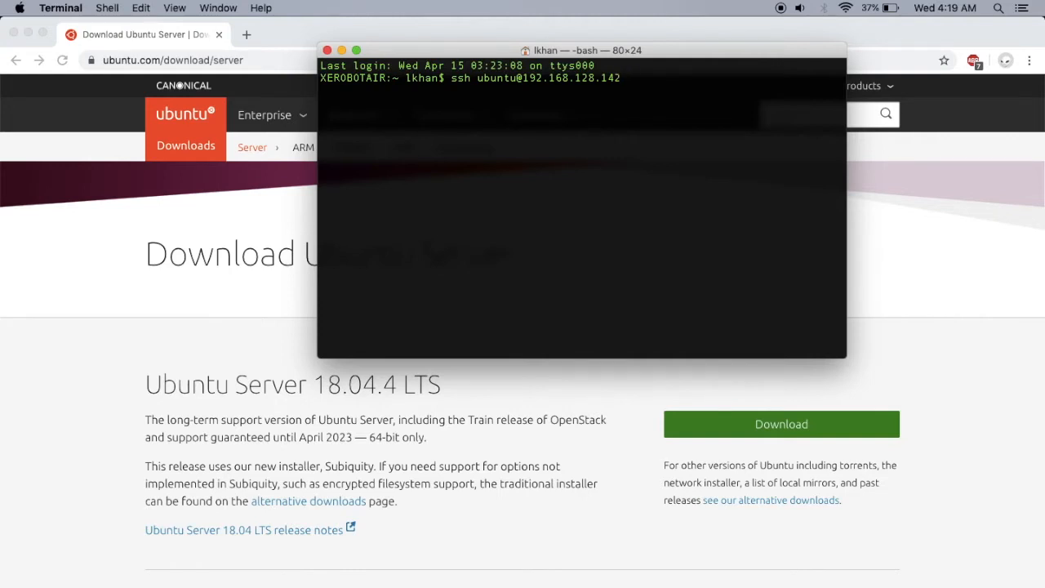
- Connect to 192.168.128.142 as ubuntu and scroll the welcome banner to the password-change prompt
key("Return")
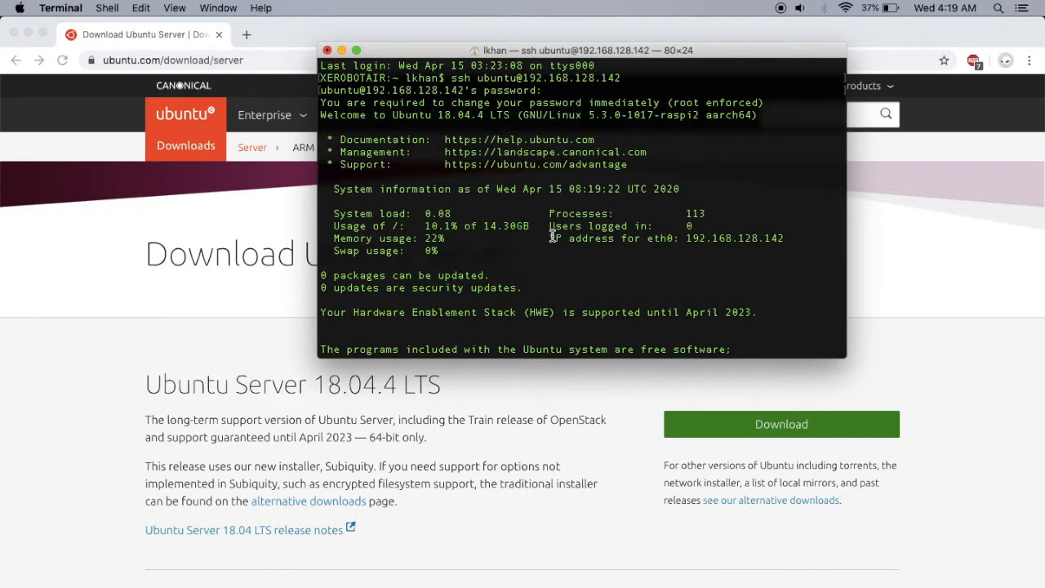
scroll("down", 3)
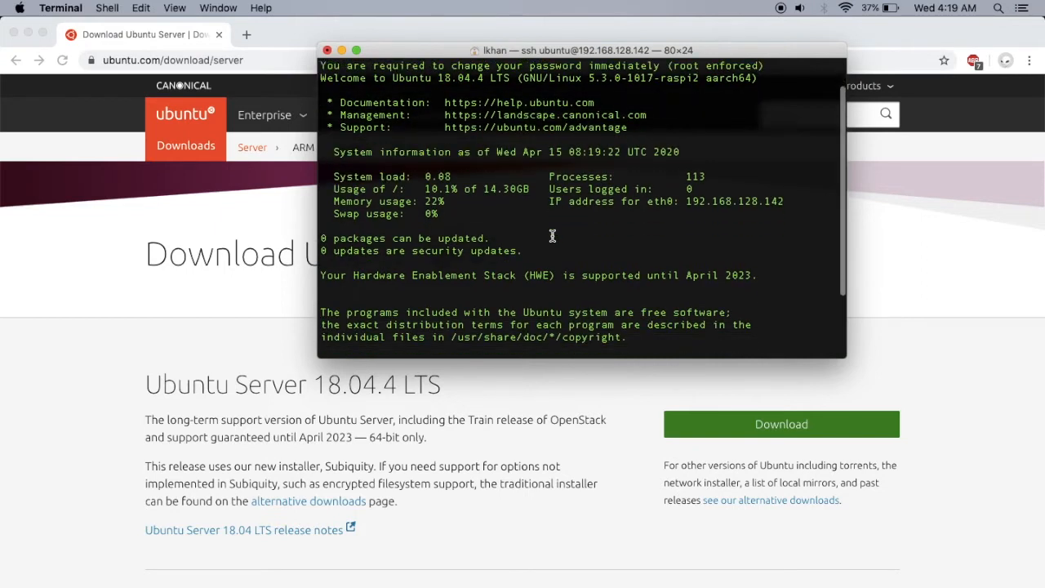
scroll("down", 3)
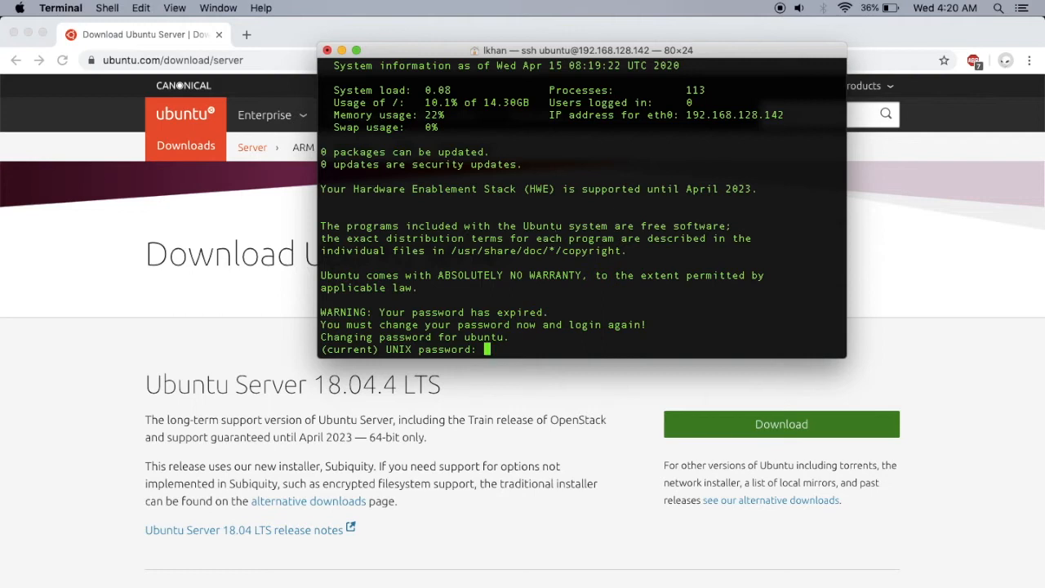
- Submit the current ubuntu password and the confirmed new password, closing the connection
key("Return")
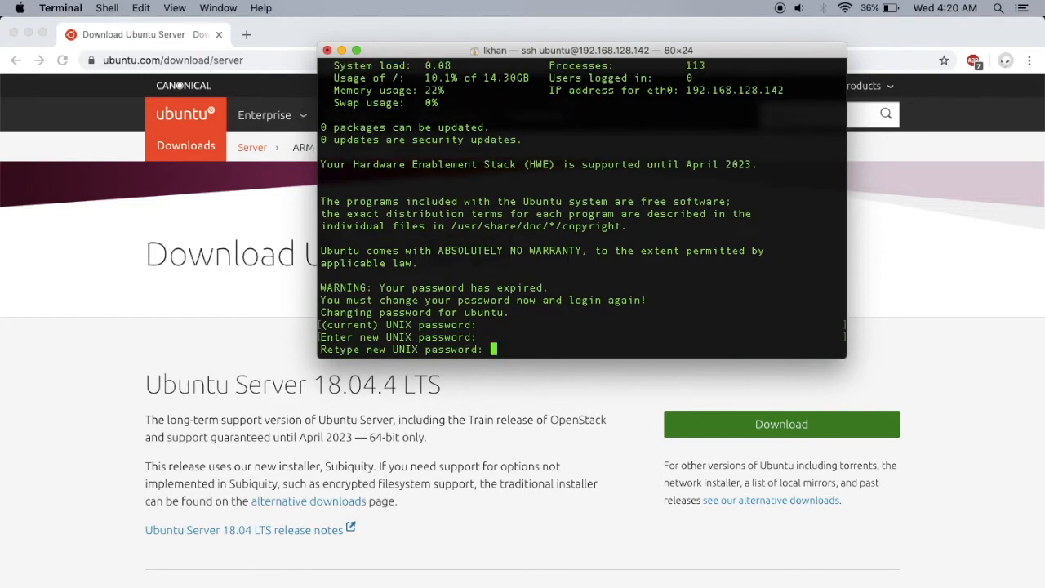
key("Return")
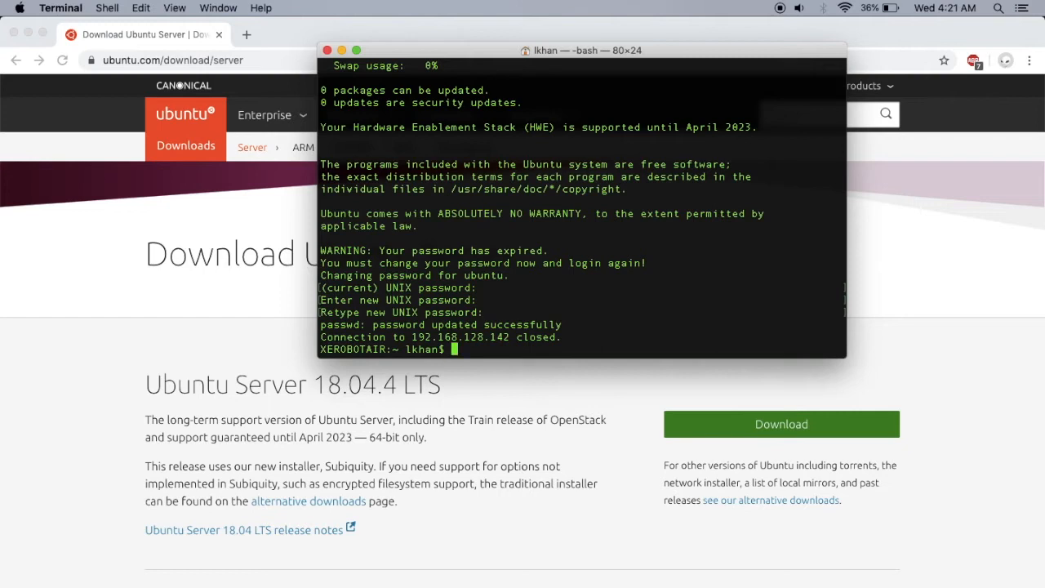
type("ssh ubuntu@192.168.128.142")
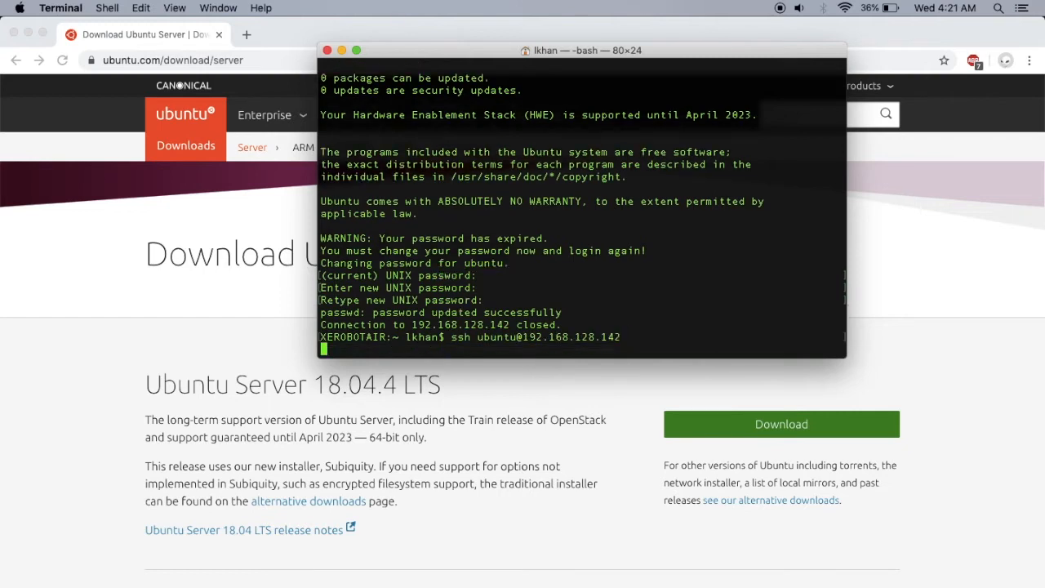
key("Return")
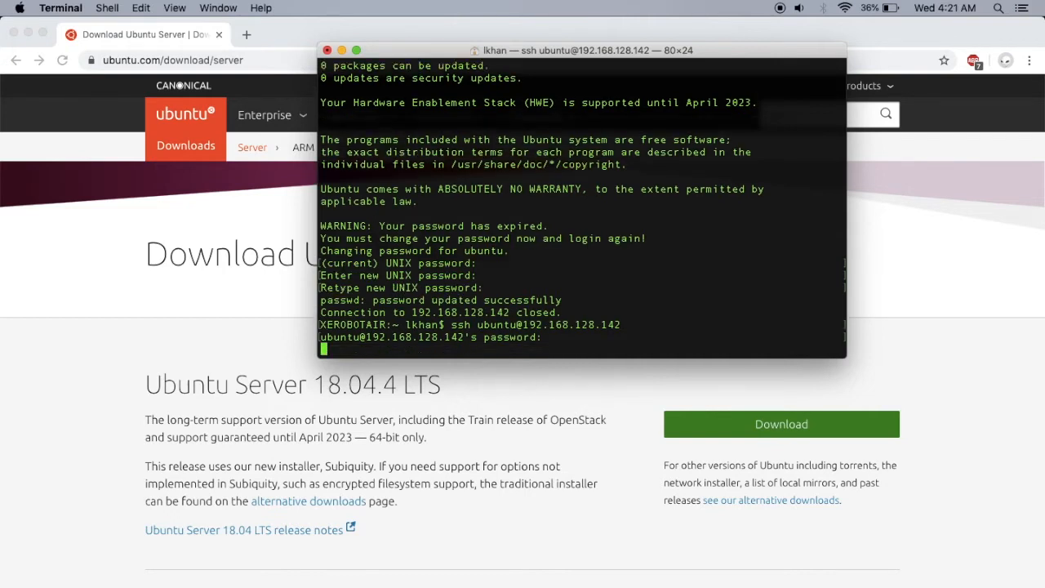
key("Return")
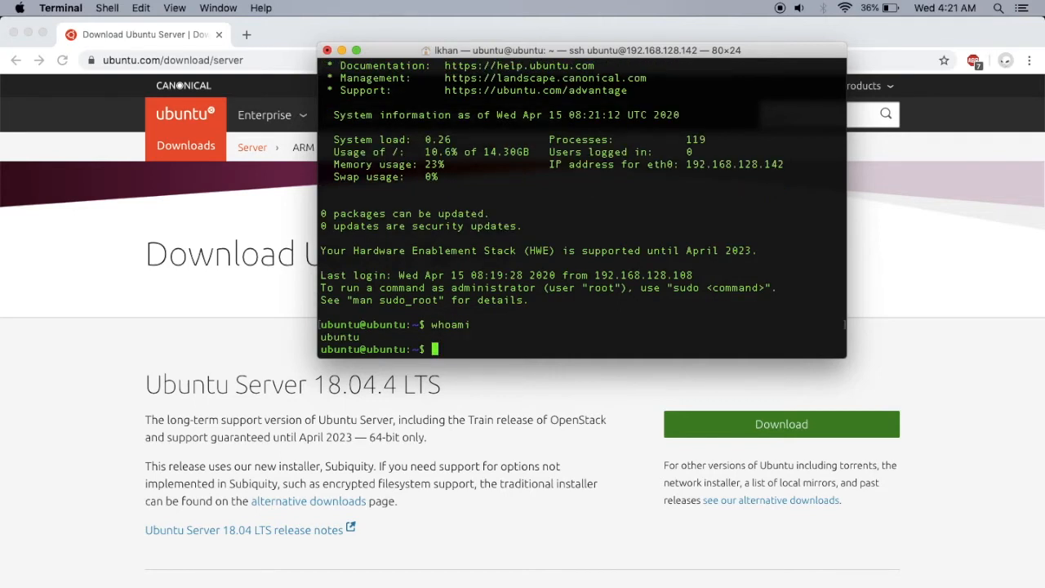
- Run sudo whoami to confirm commands run as root
type("s")
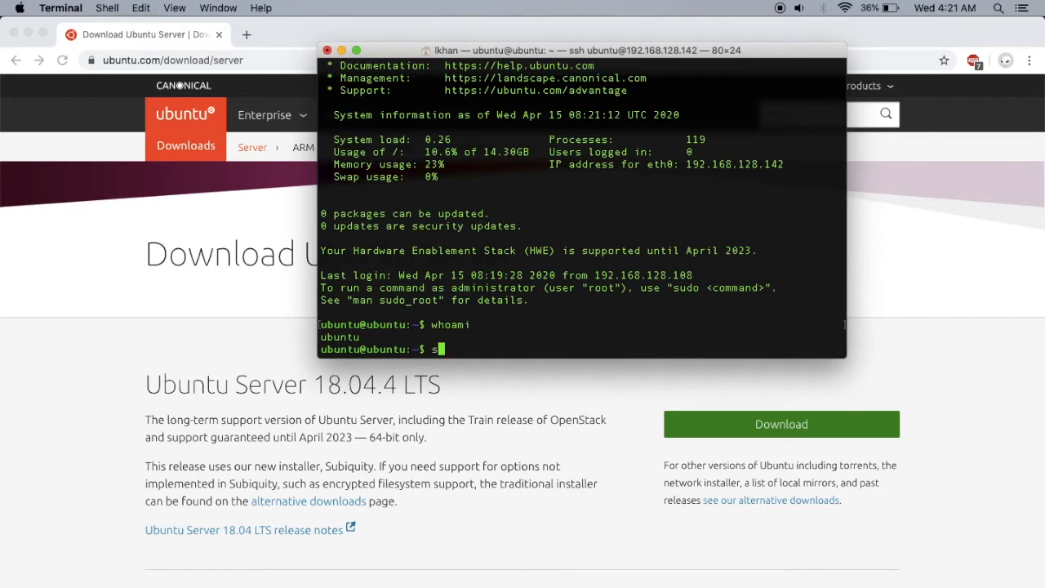
type("udo")
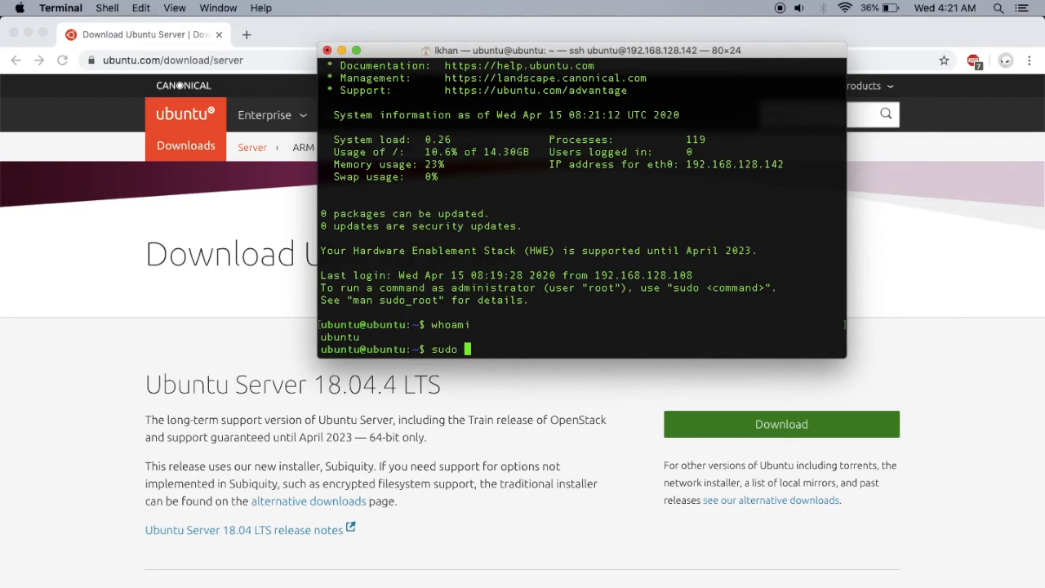
type("who")
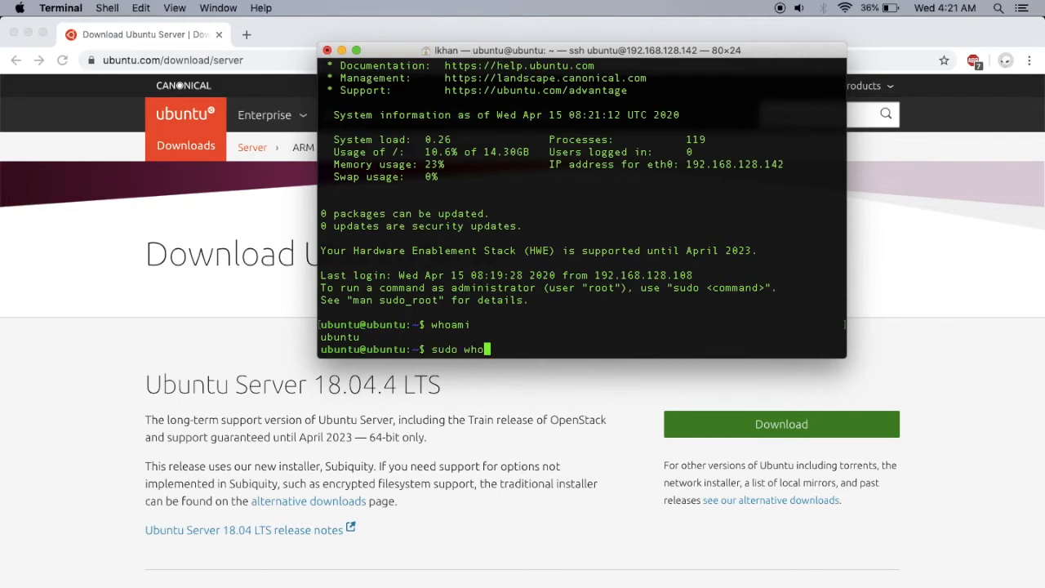
key("Return")
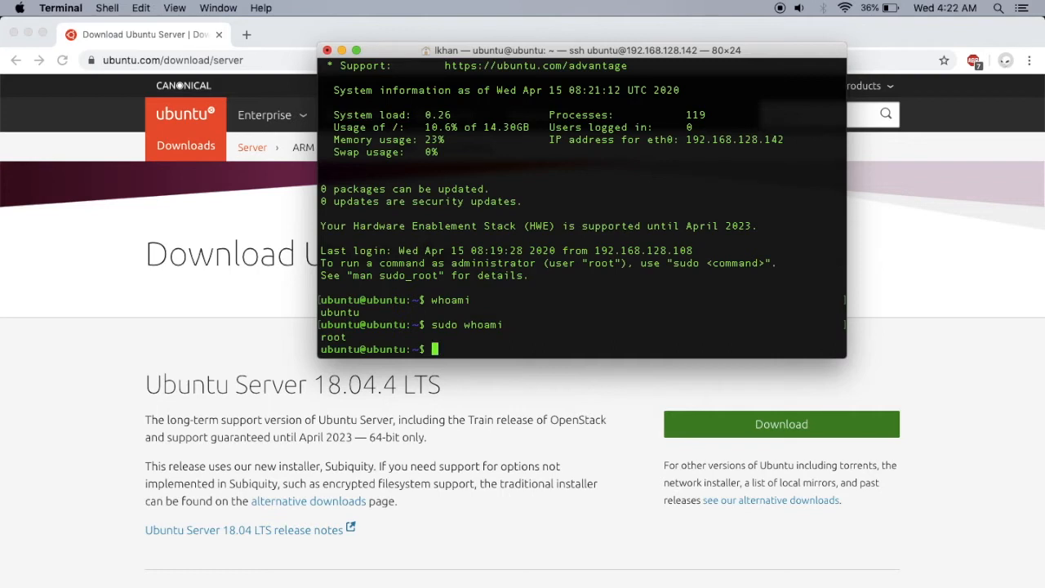
- Run sudo adduser pi and set the new user's password twice
type("sudo add")
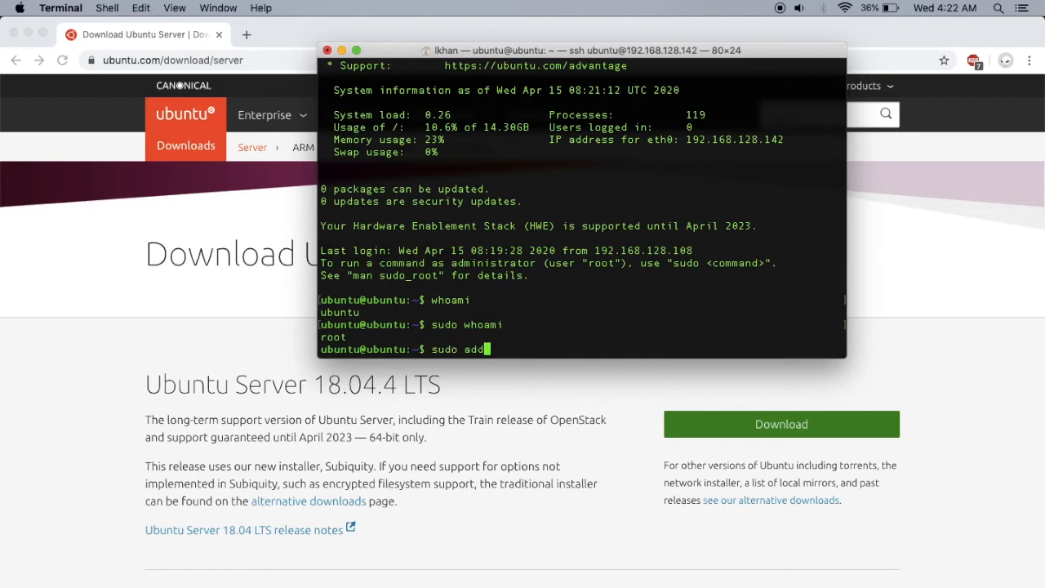
type("user pi")
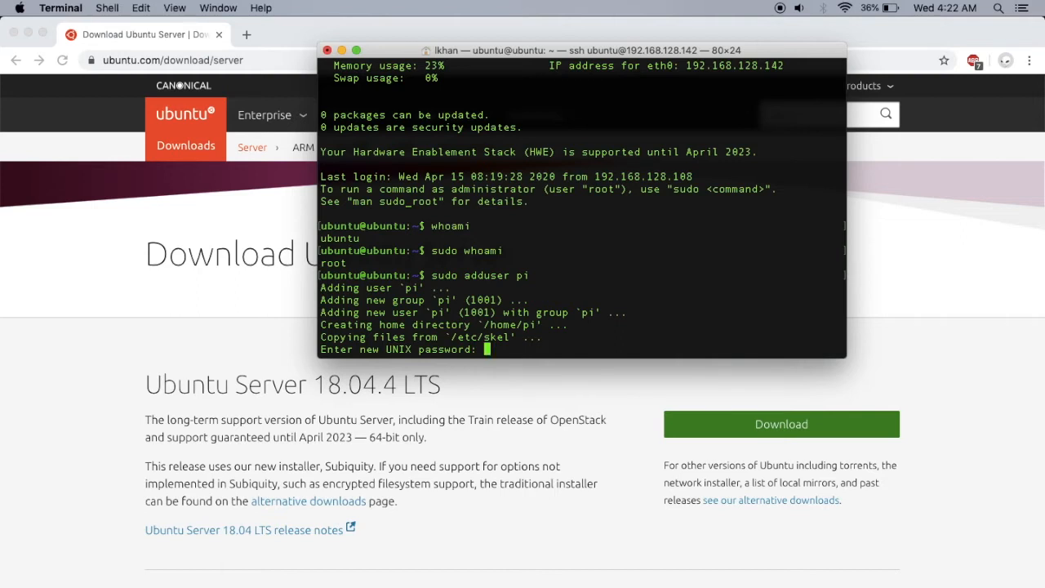
key("Return")
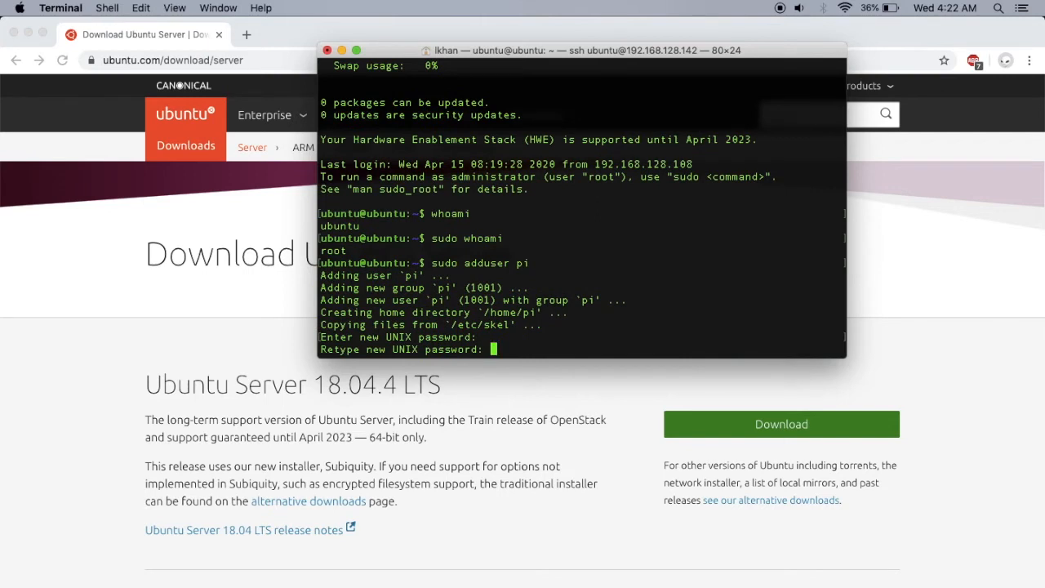
key("Return")
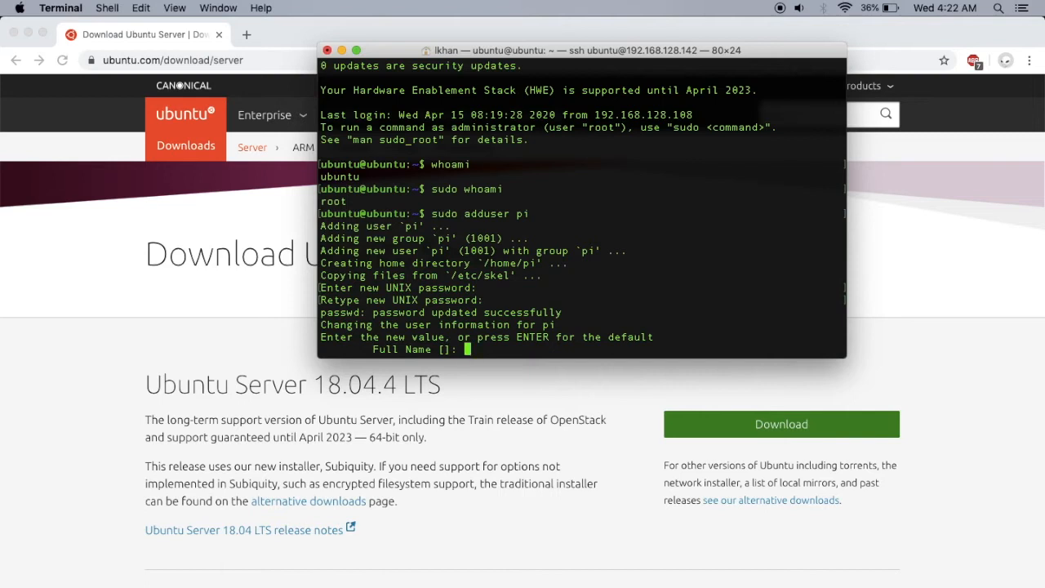
- Give pi the full name Raspberry Pi, leave other details blank, and exit
type("Rasp")
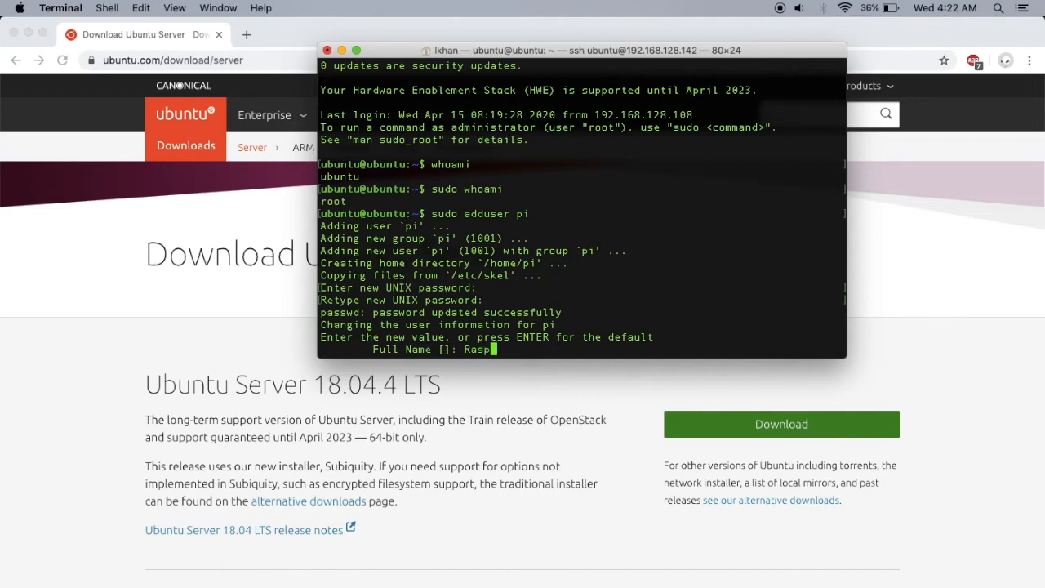
type("berry")
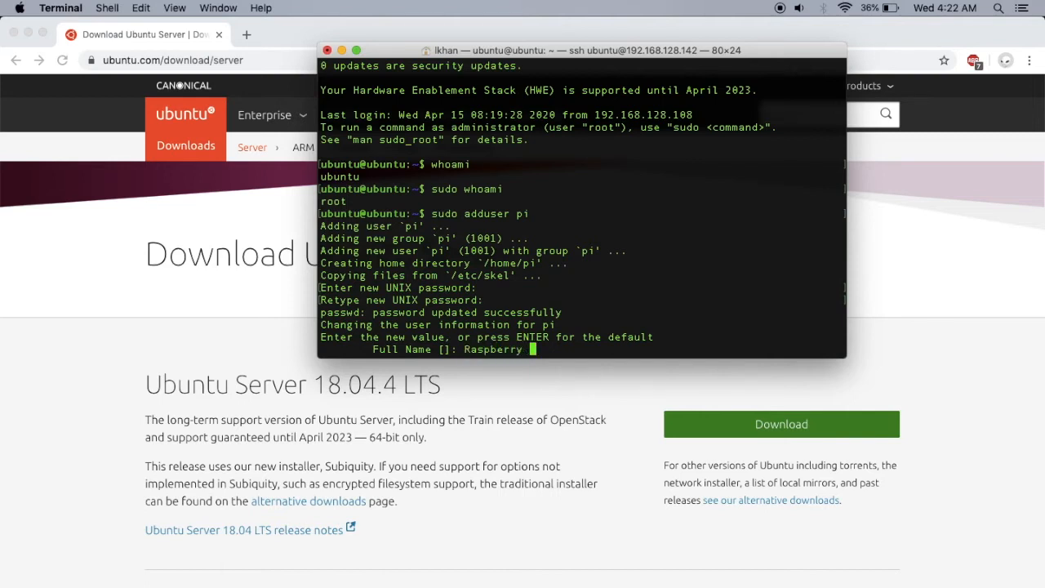
type("Pi")
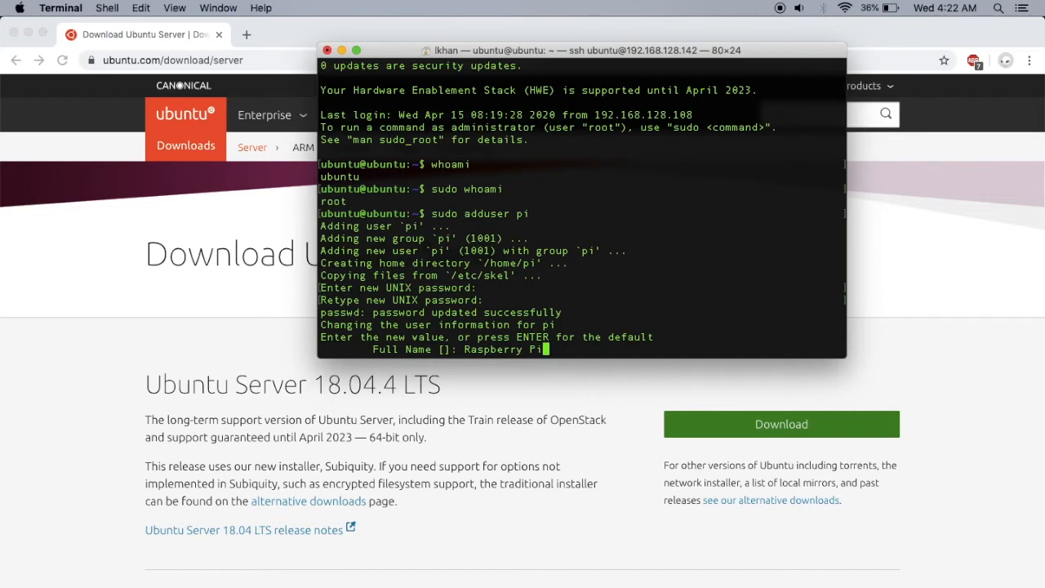
key("Return")
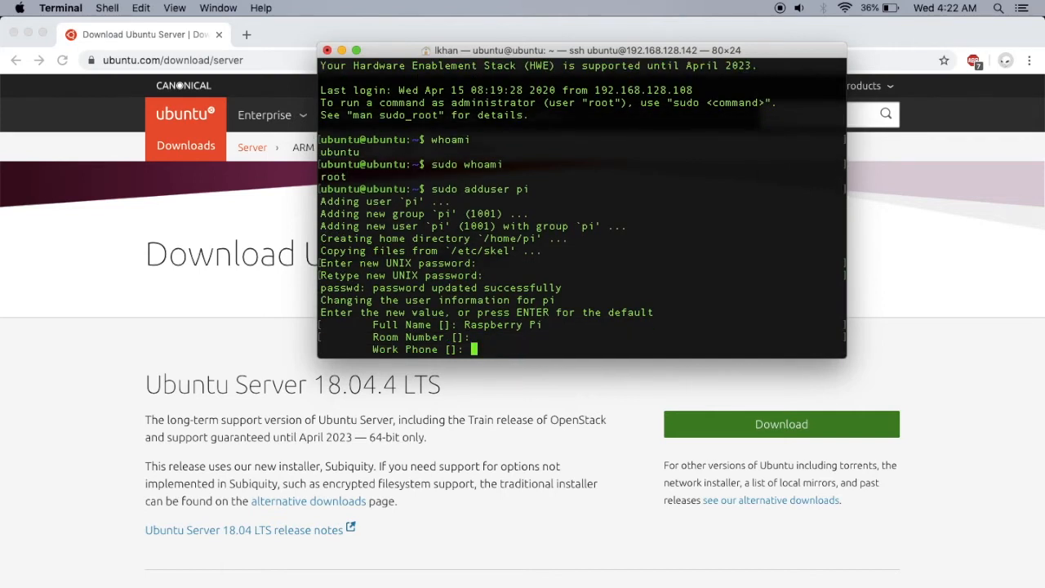
key("Return")
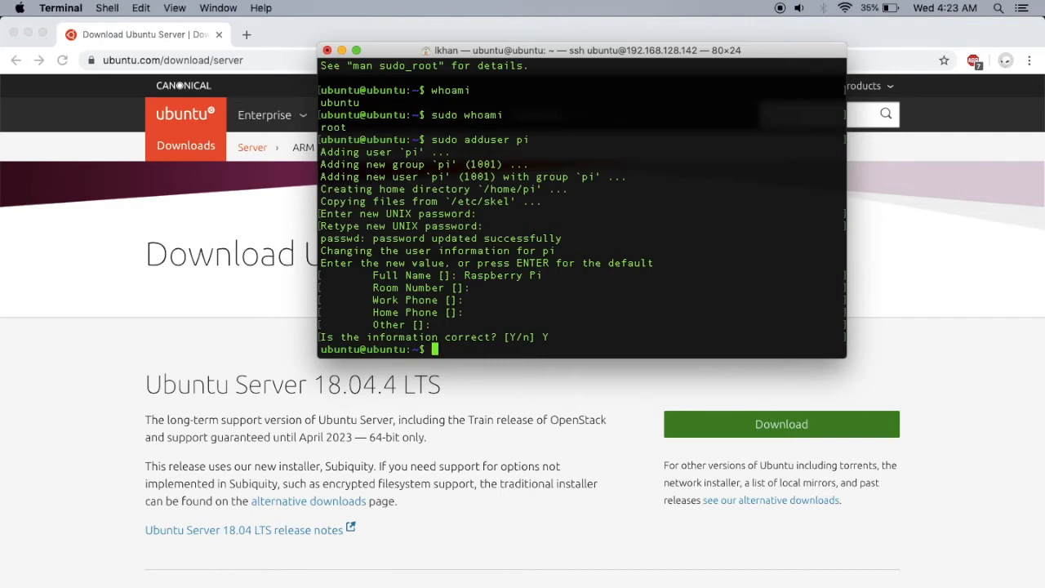
type("exit")
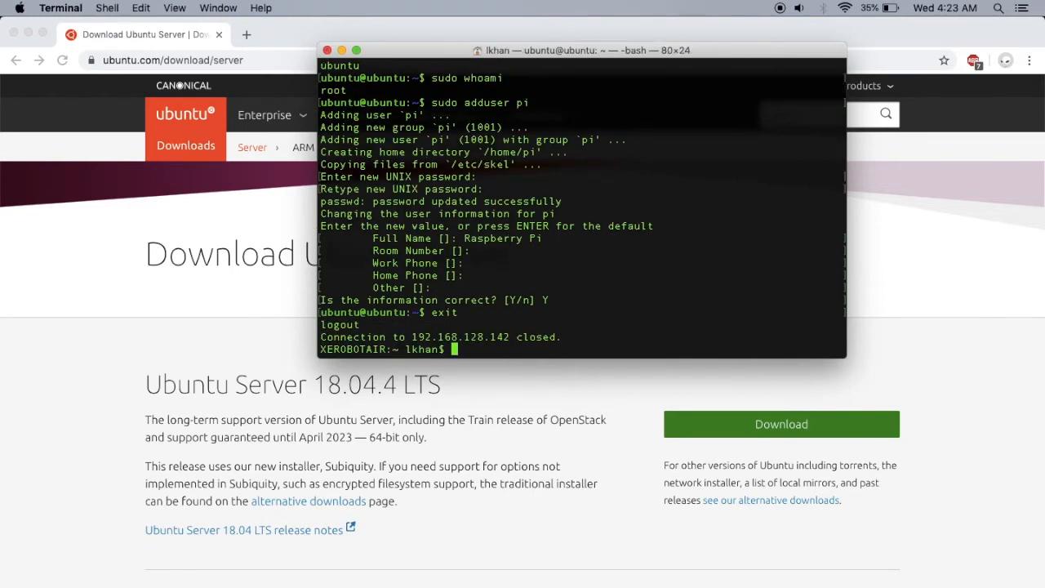
type("ssh ubuntu@192.168.128.142")
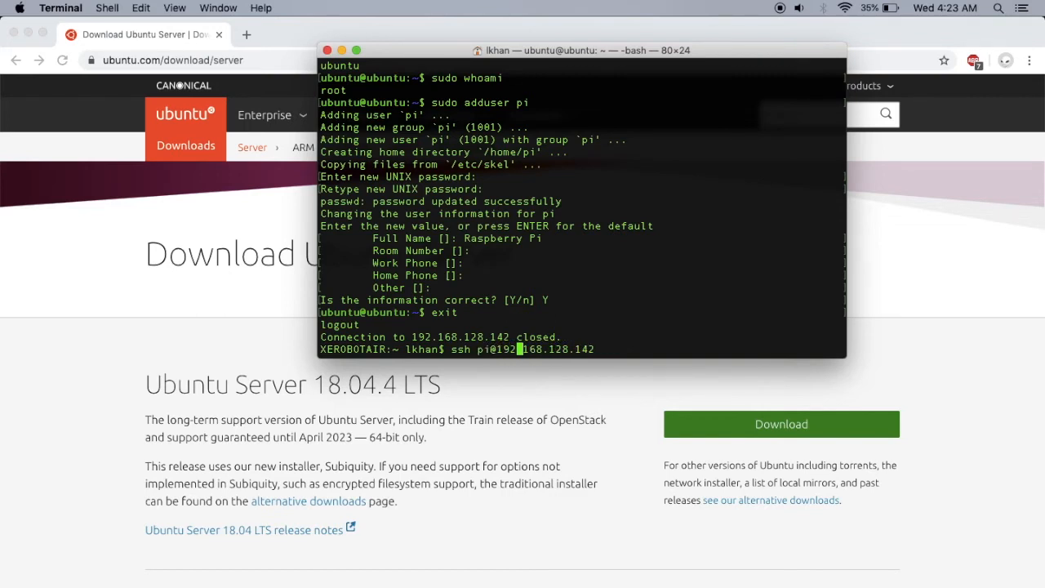
key("Return")
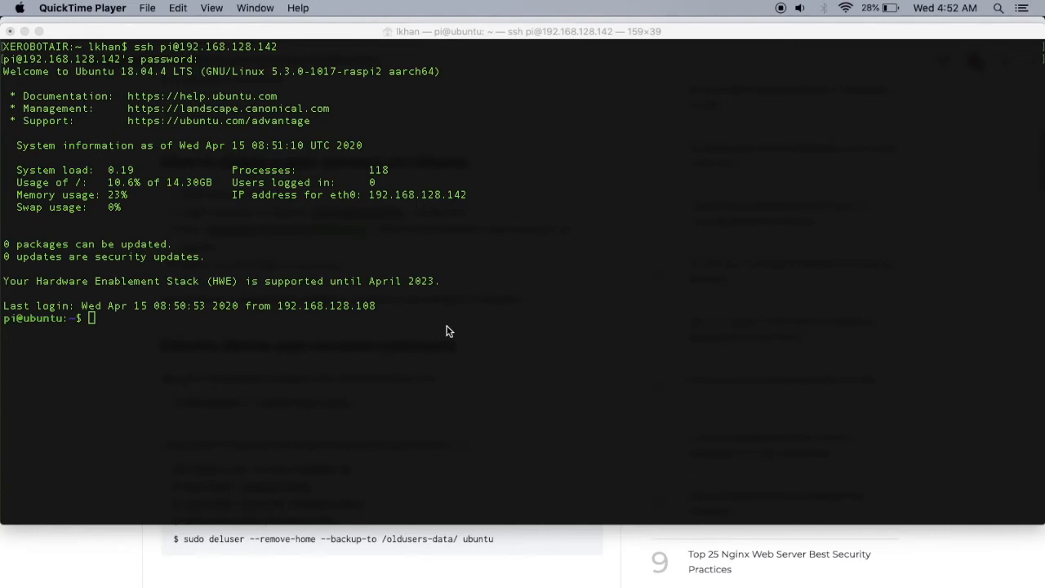
type("lscpu")
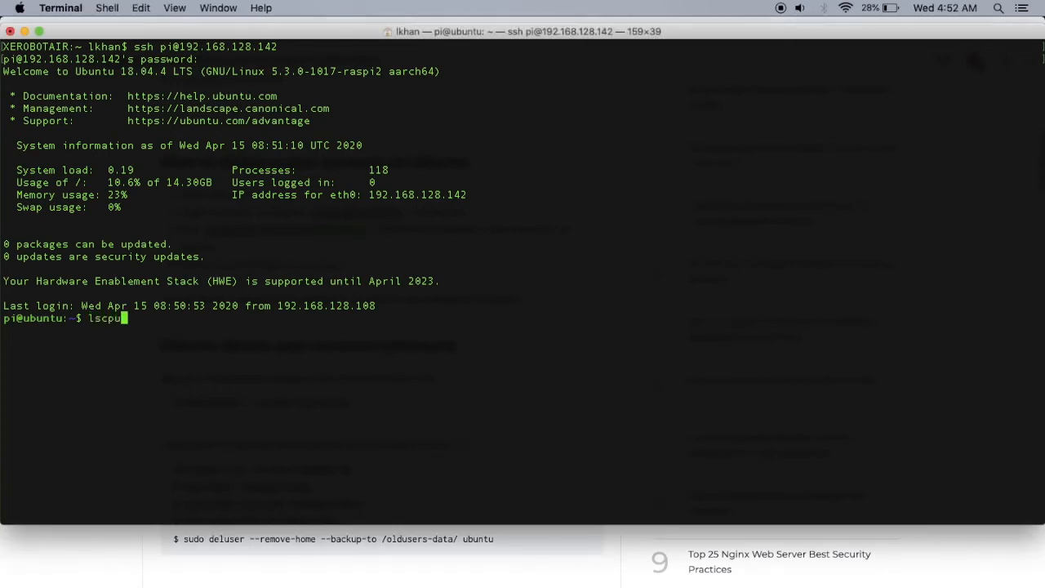
- Run lscpu and hostnamectl to show the 4-core Cortex-A53 and Ubuntu 18.04.4 details
key("Return")
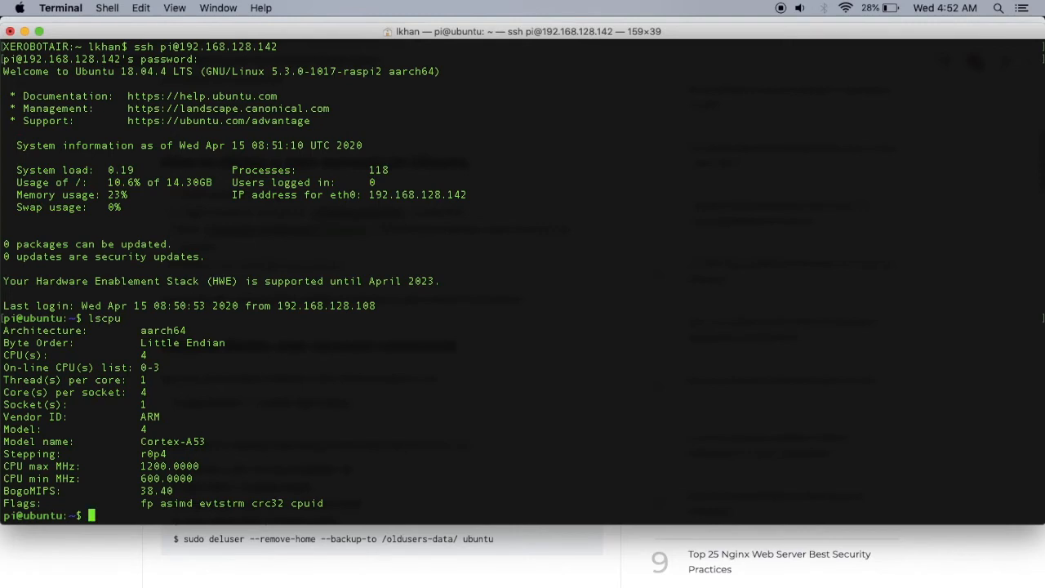
type("hostnam")
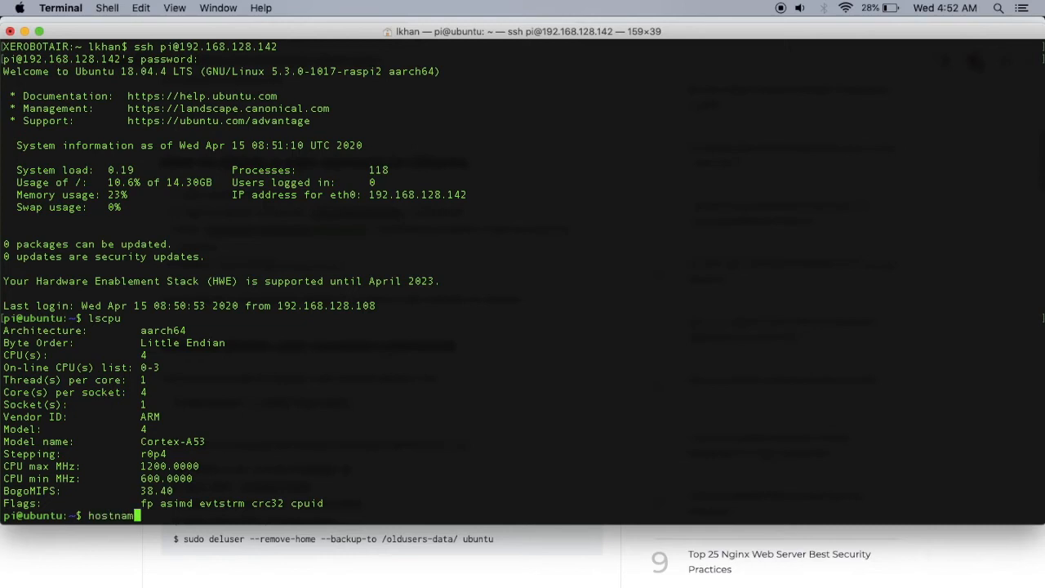
key("Return")
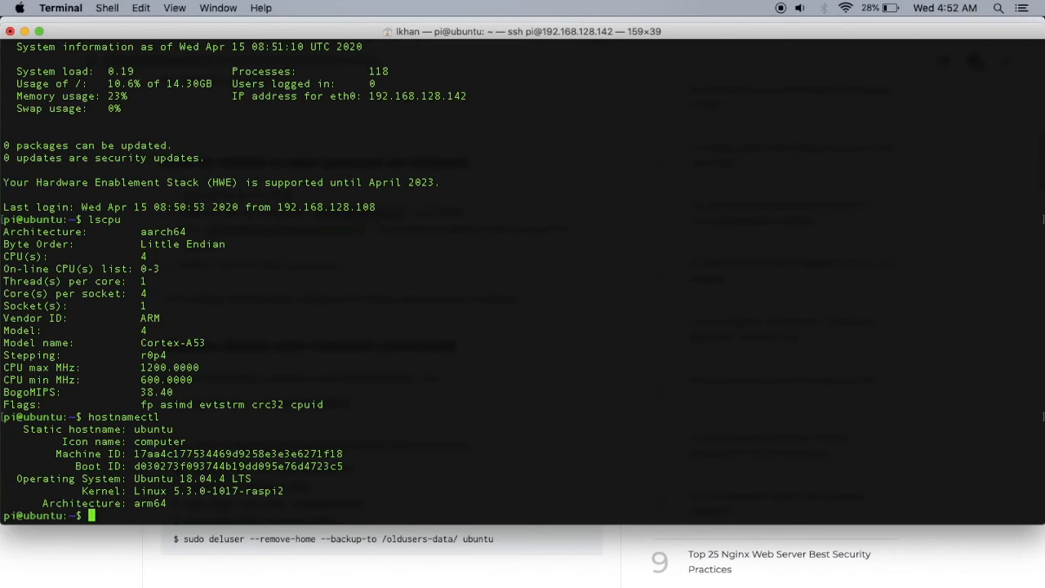
- Run groups pi and sudo whoami, seeing pi refused as not in sudoers
type("groups pi")
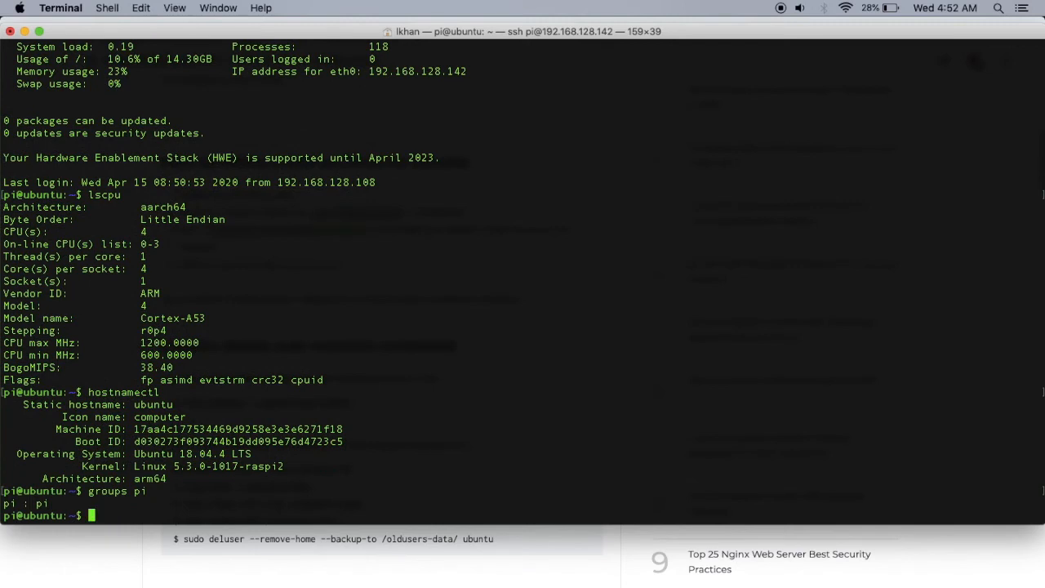
type("sudo whoami")
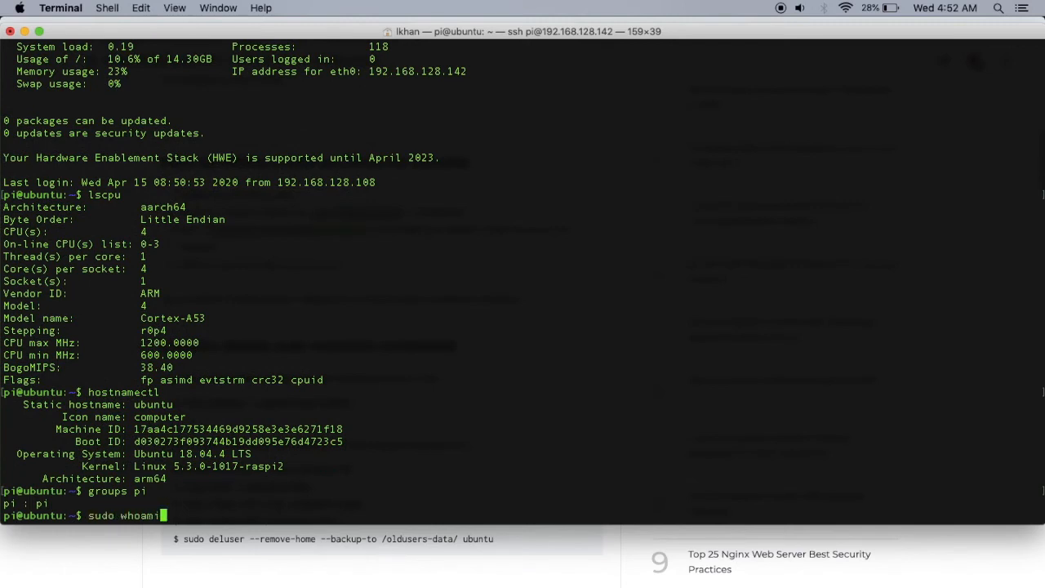
key("Return")
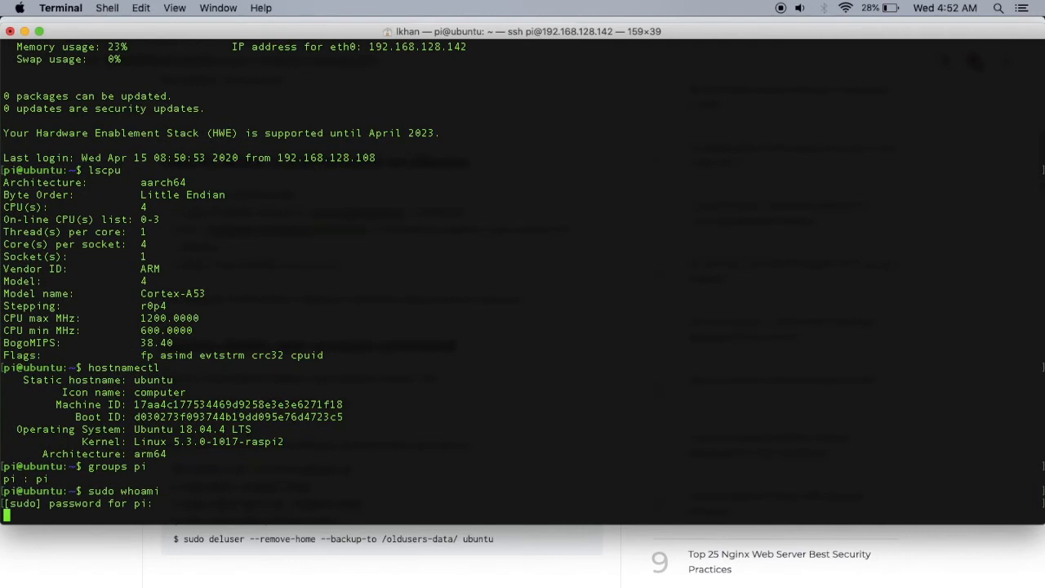
key("Return")
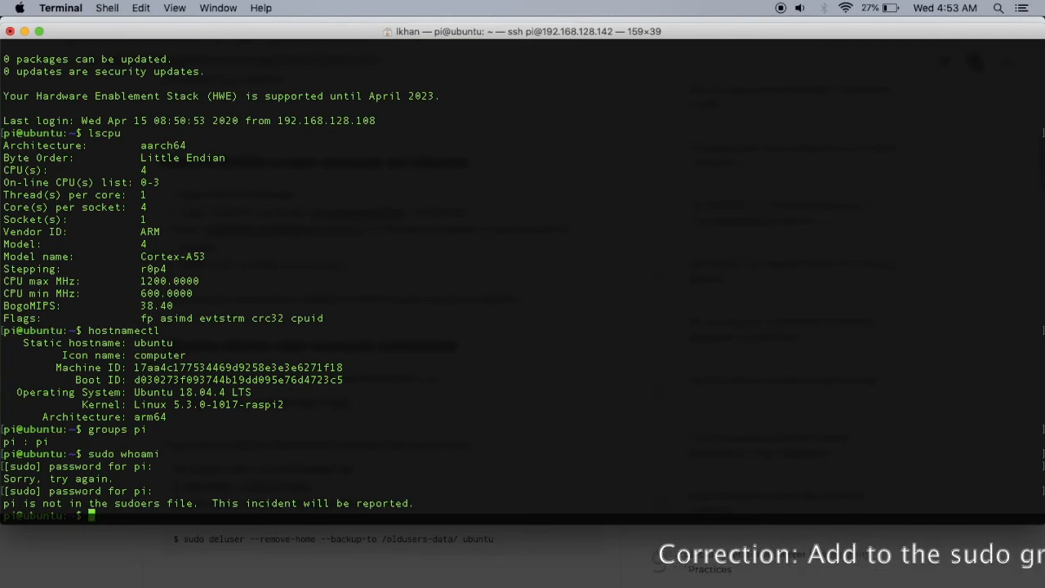
- Switch to the ubuntu account with su ubuntu and its password
type("su")
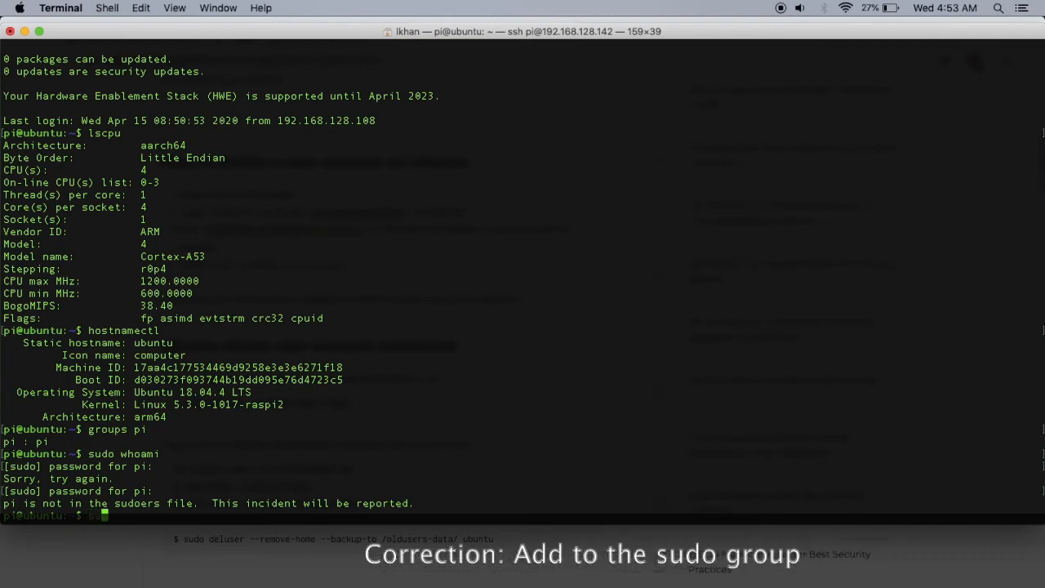
type("su ubuntu")
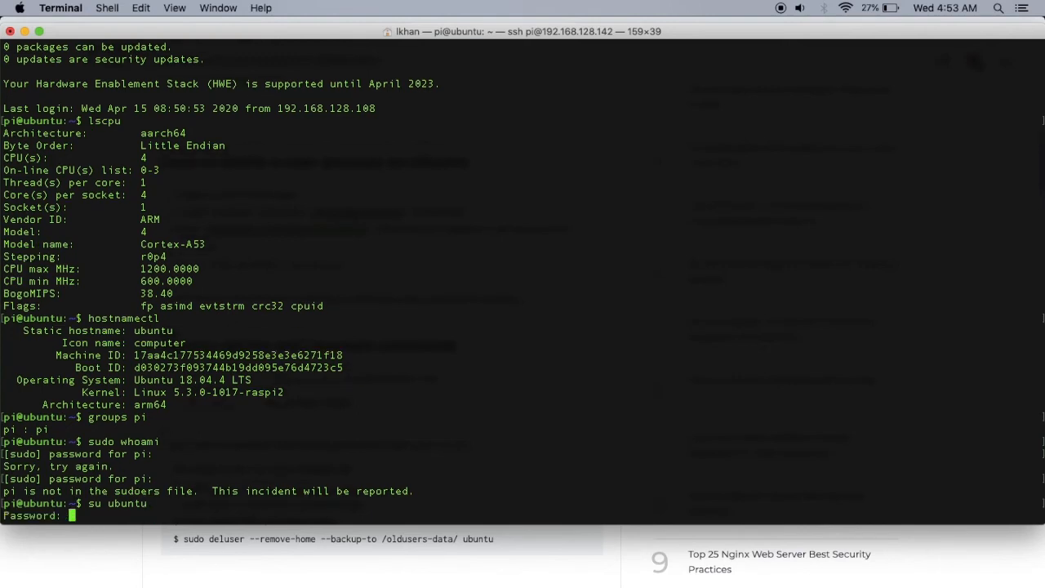
key("Return")
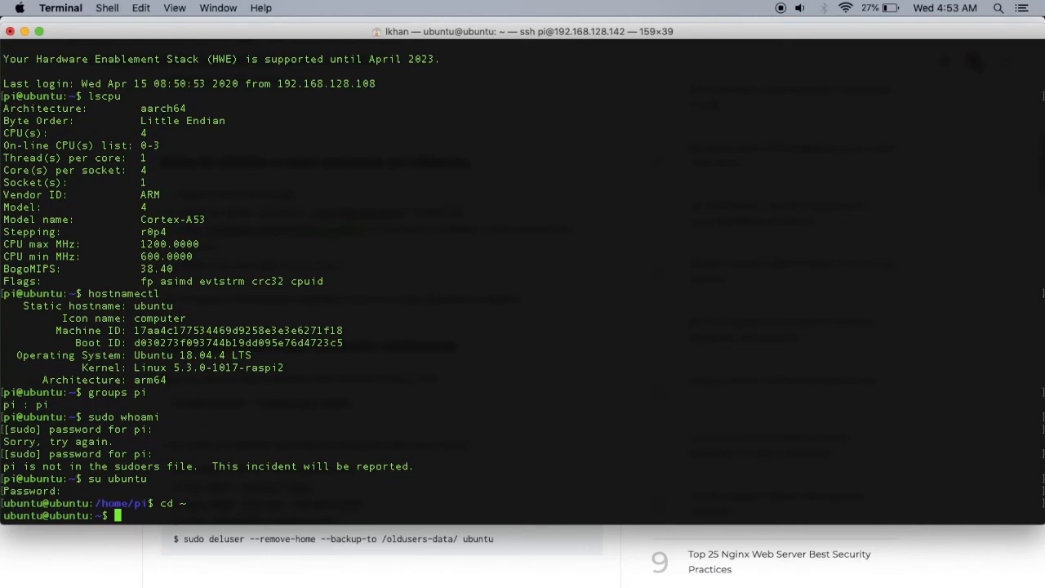
- Run sudo usermod -aG sudo pi to add pi to the sudo group
type("sudo")
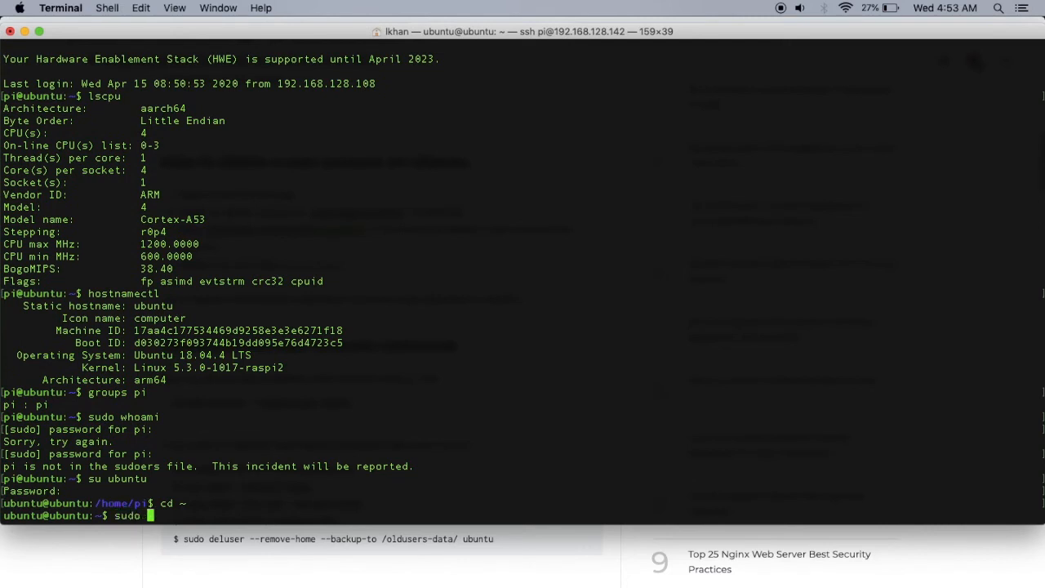
type("usermod")
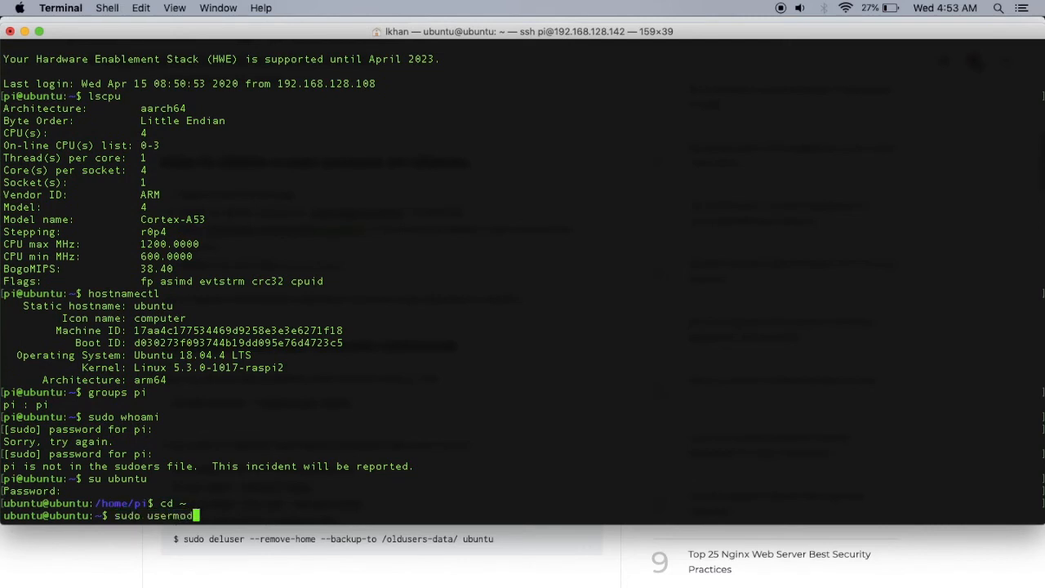
type("-a")
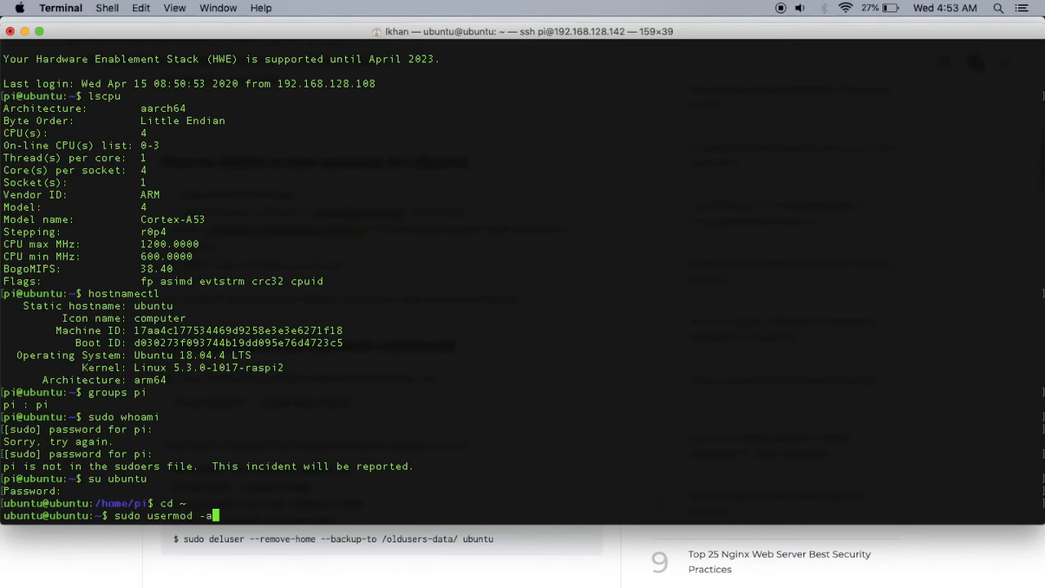
type("G sudo")
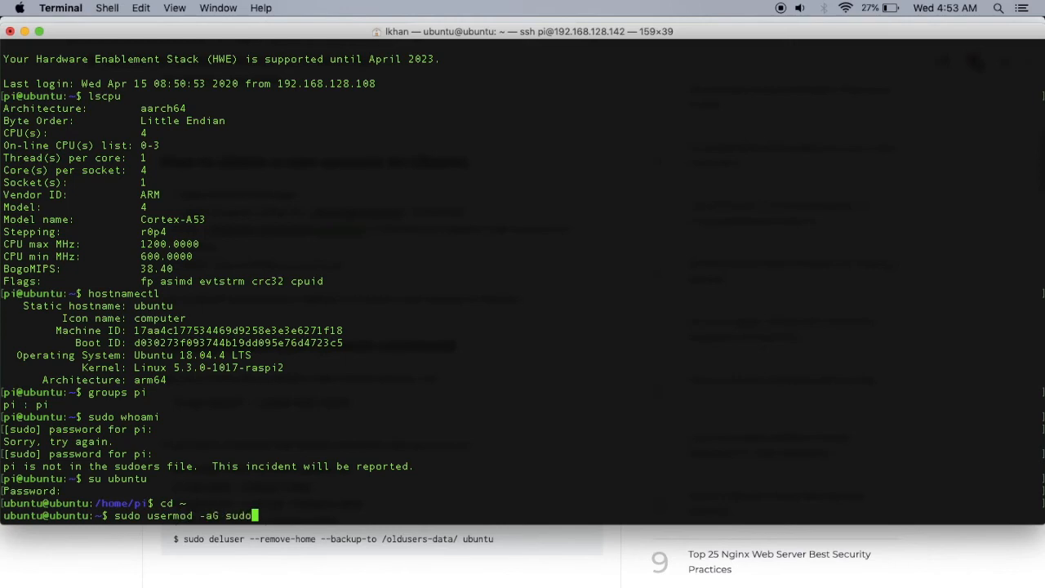
type("pi")
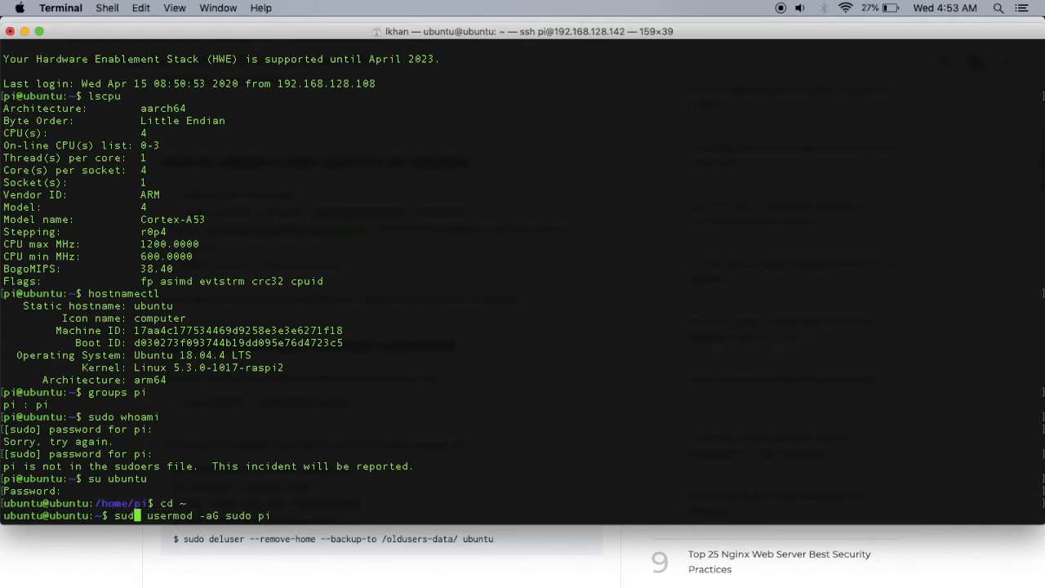
mouse_move(443, 327)
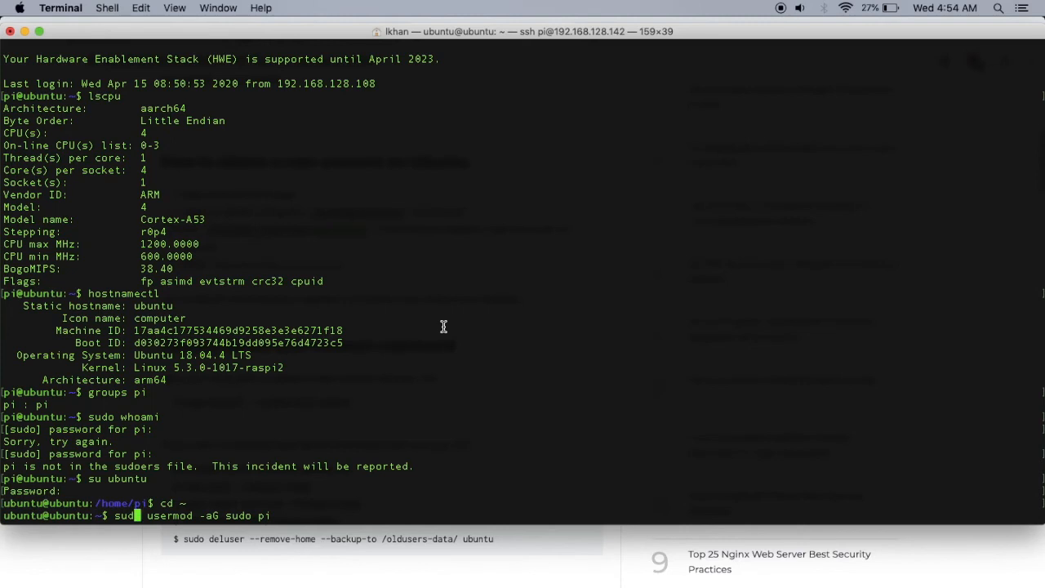
key("Return")
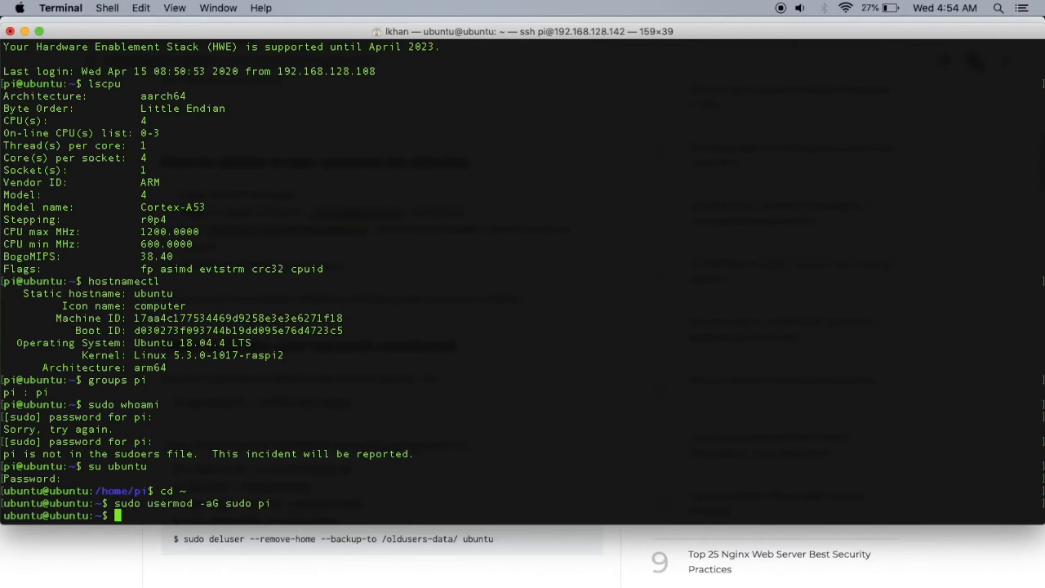
- Return to pi, confirm groups lists sudo, retry sudo whoami, and exit
type("exit")
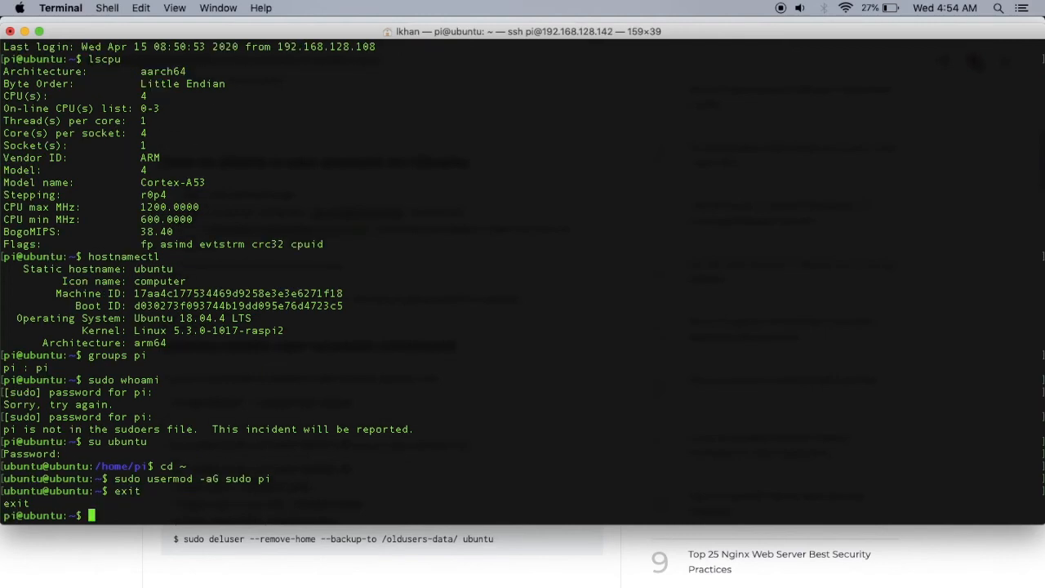
type("g")
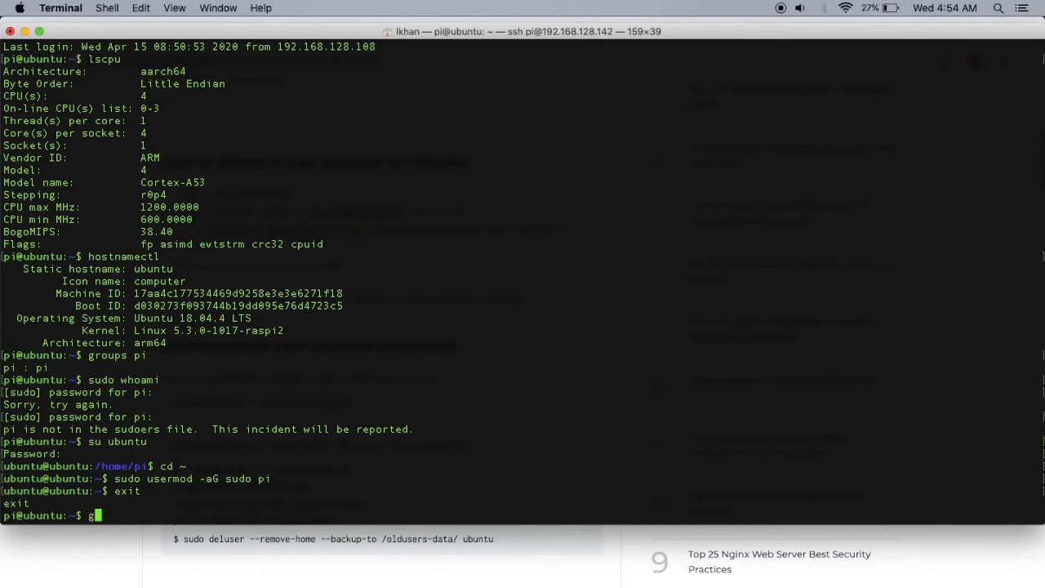
type("roups")
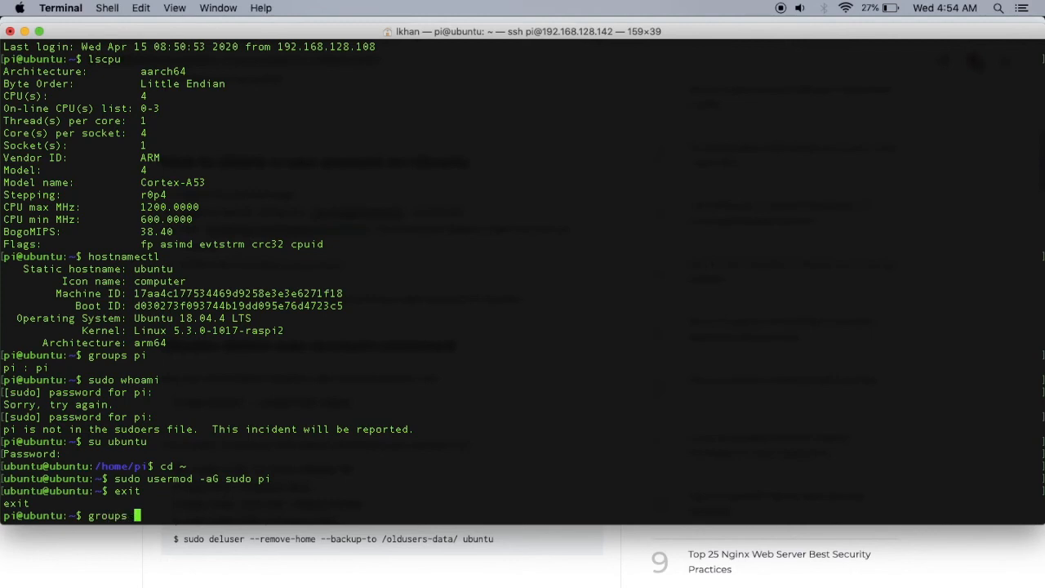
key("Return")
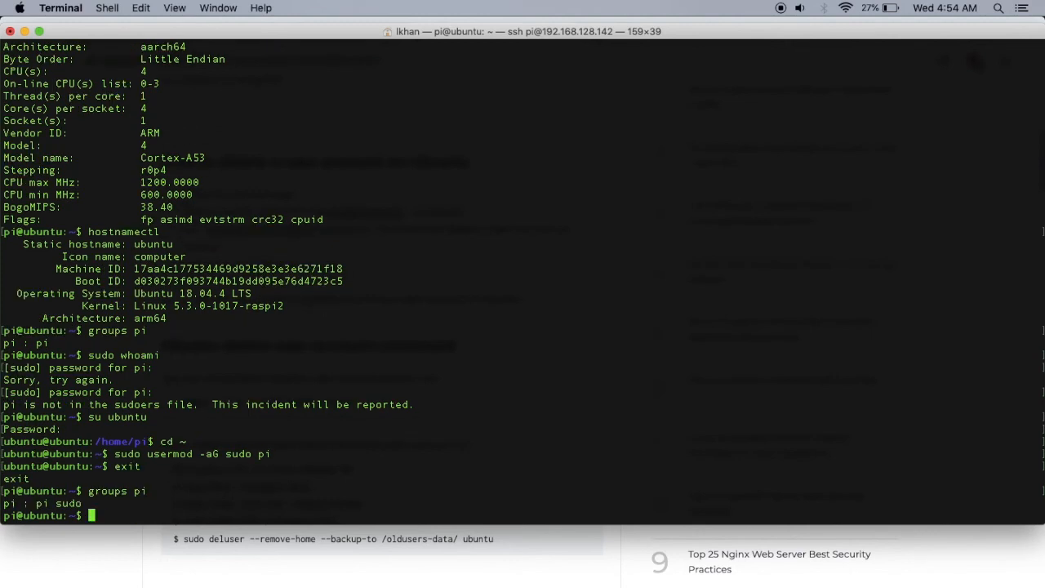
mouse_move(90, 497)
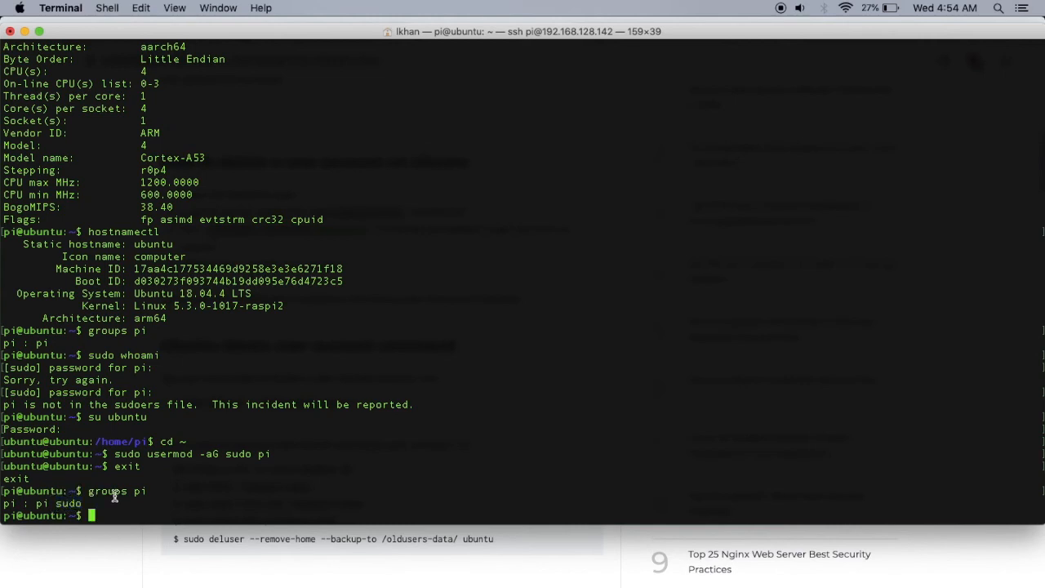
mouse_move(155, 499)
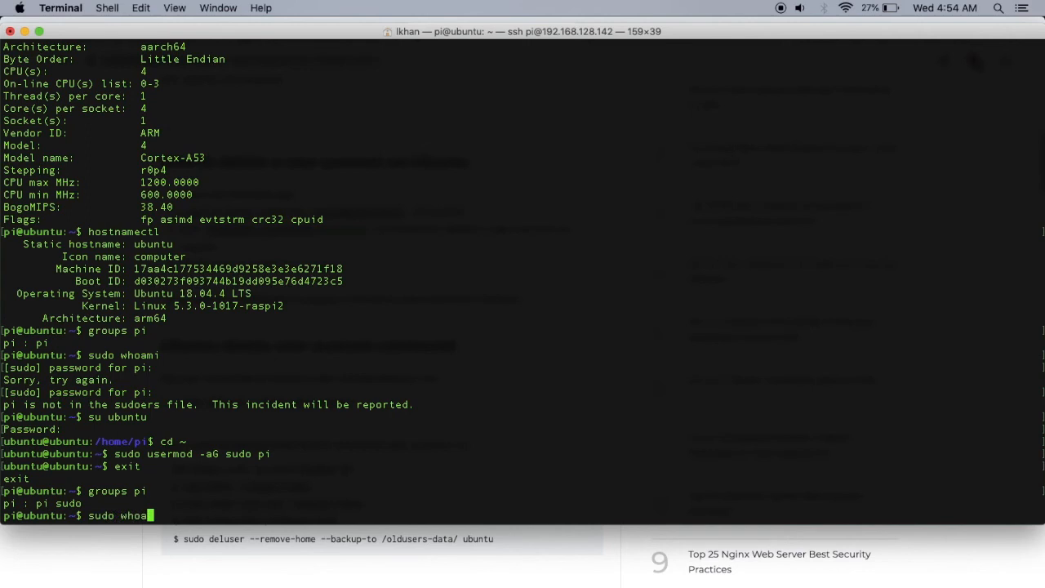
key("Return")
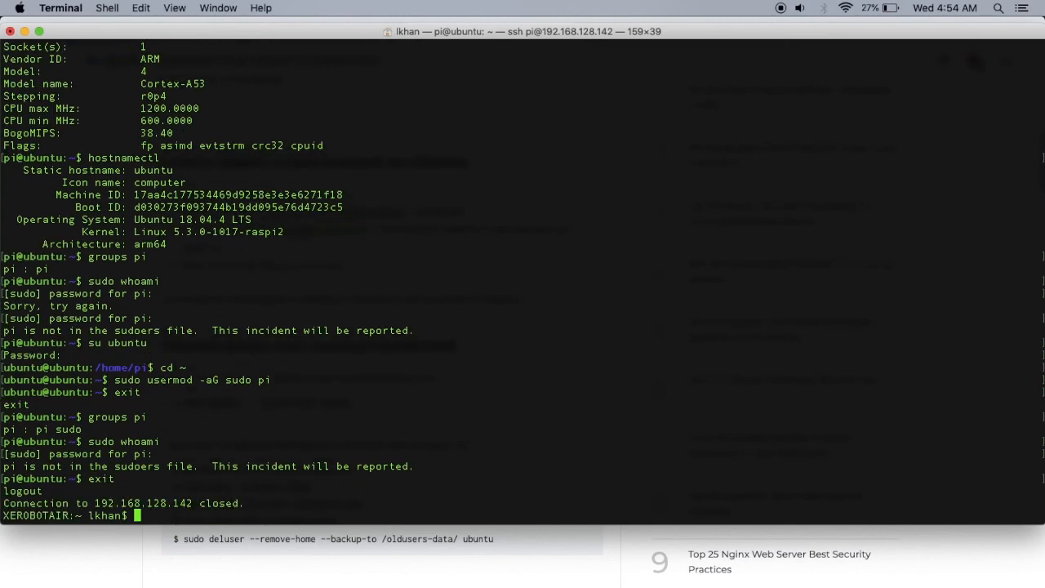
type("ssh pi@192.168.128.142")
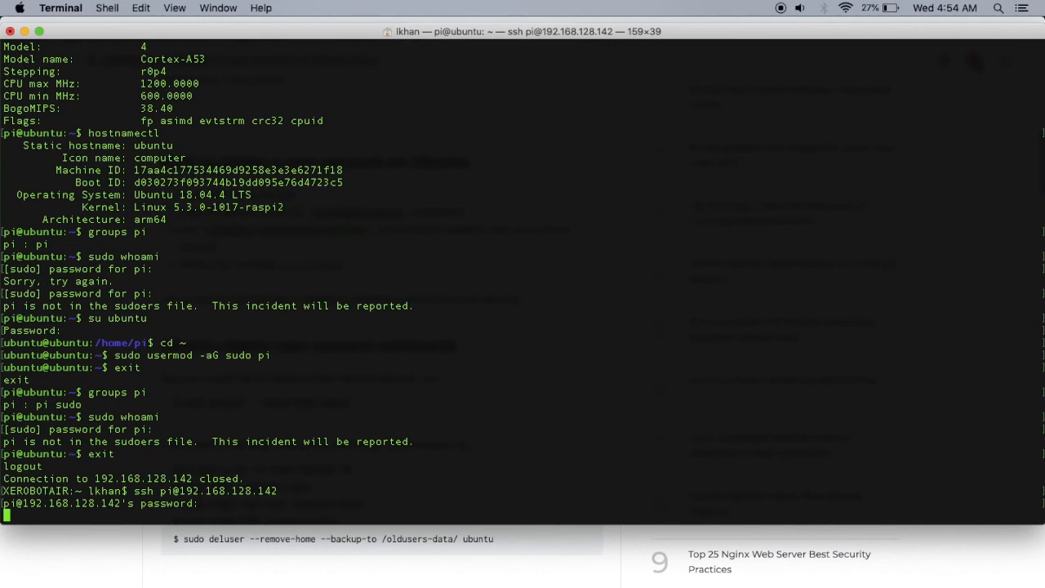
key("Return")
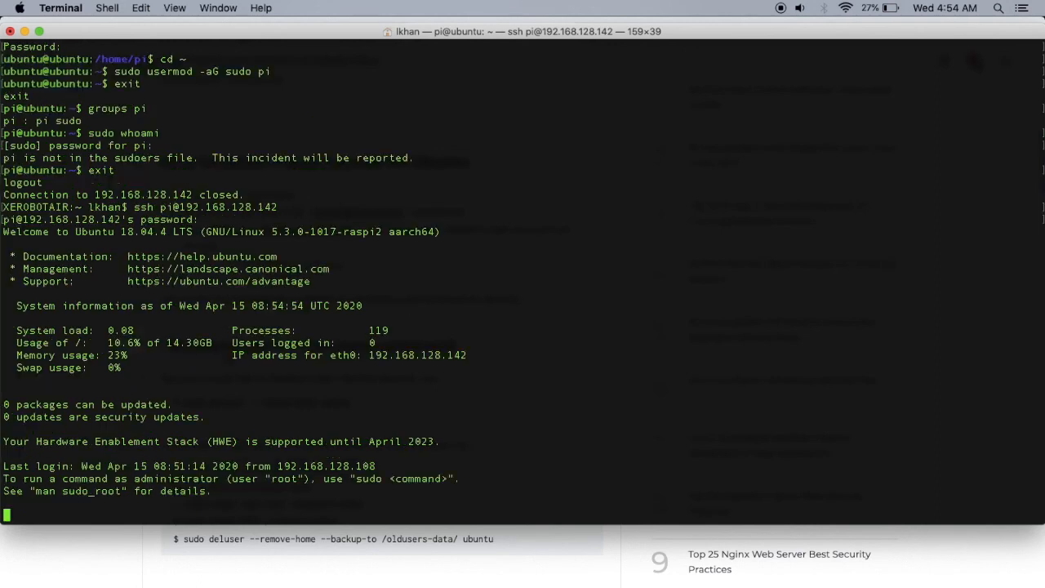
type("s")
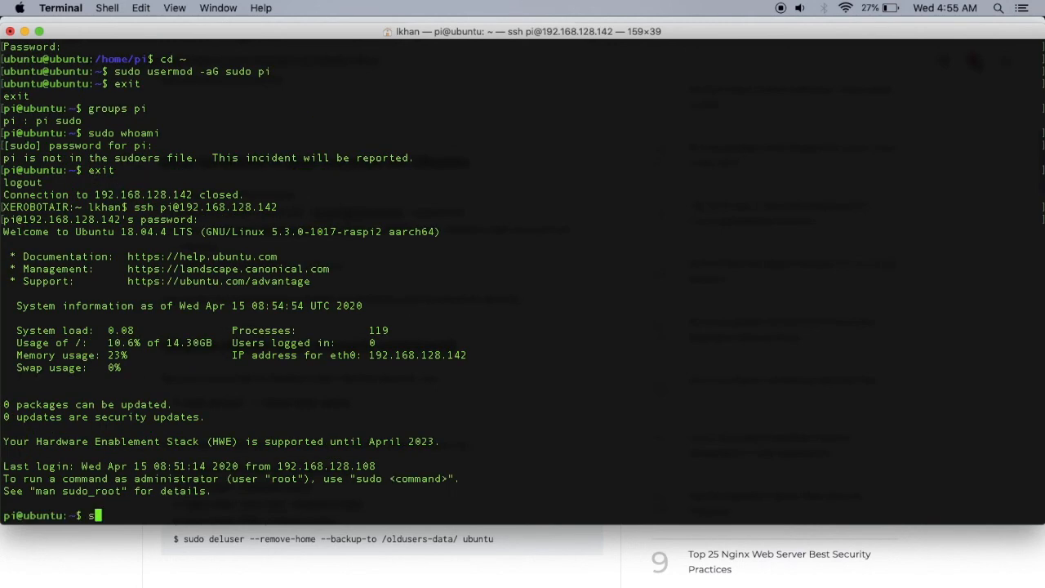
type("udo who")
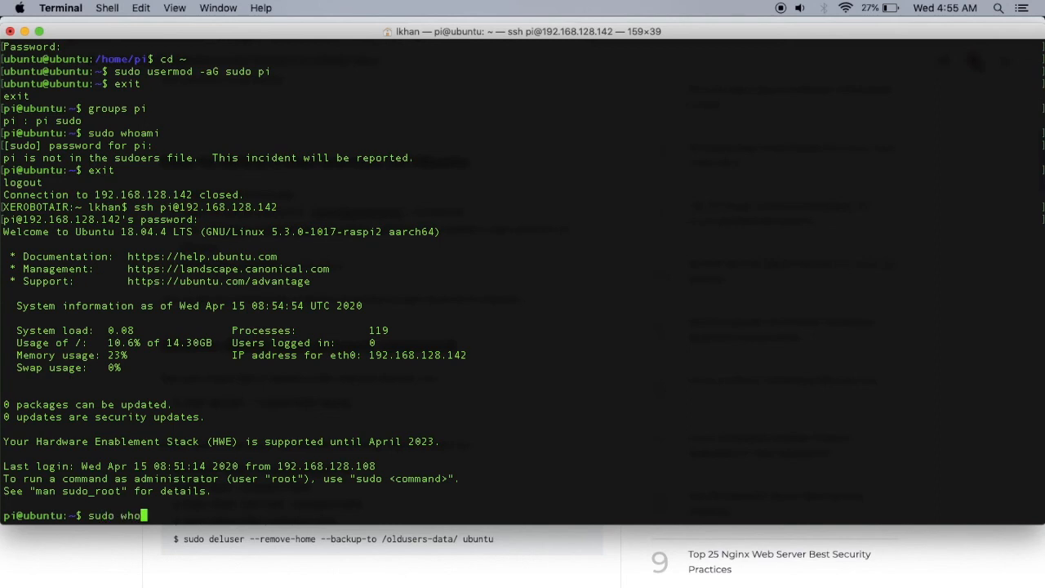
key("Return")
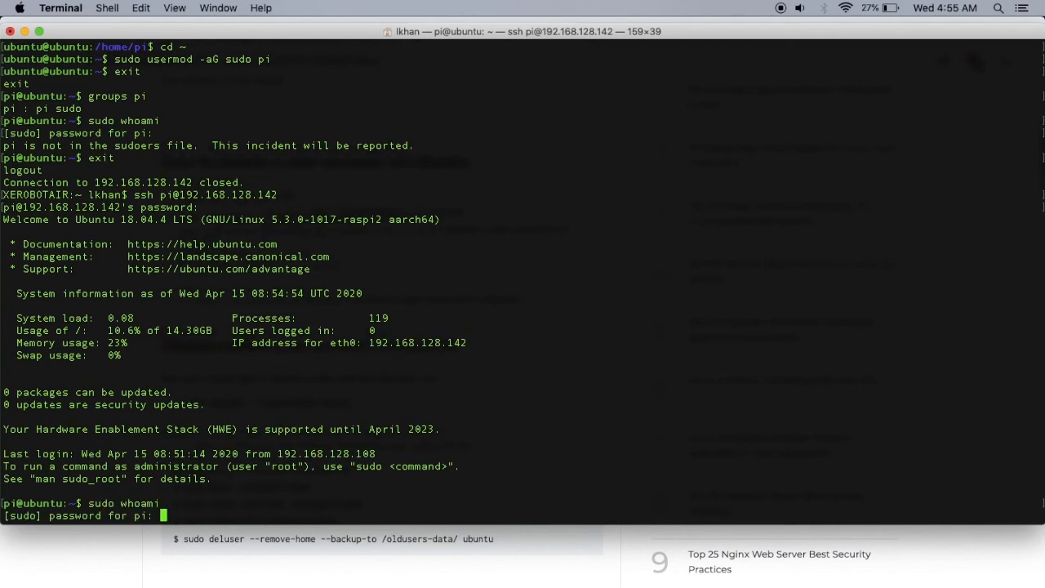